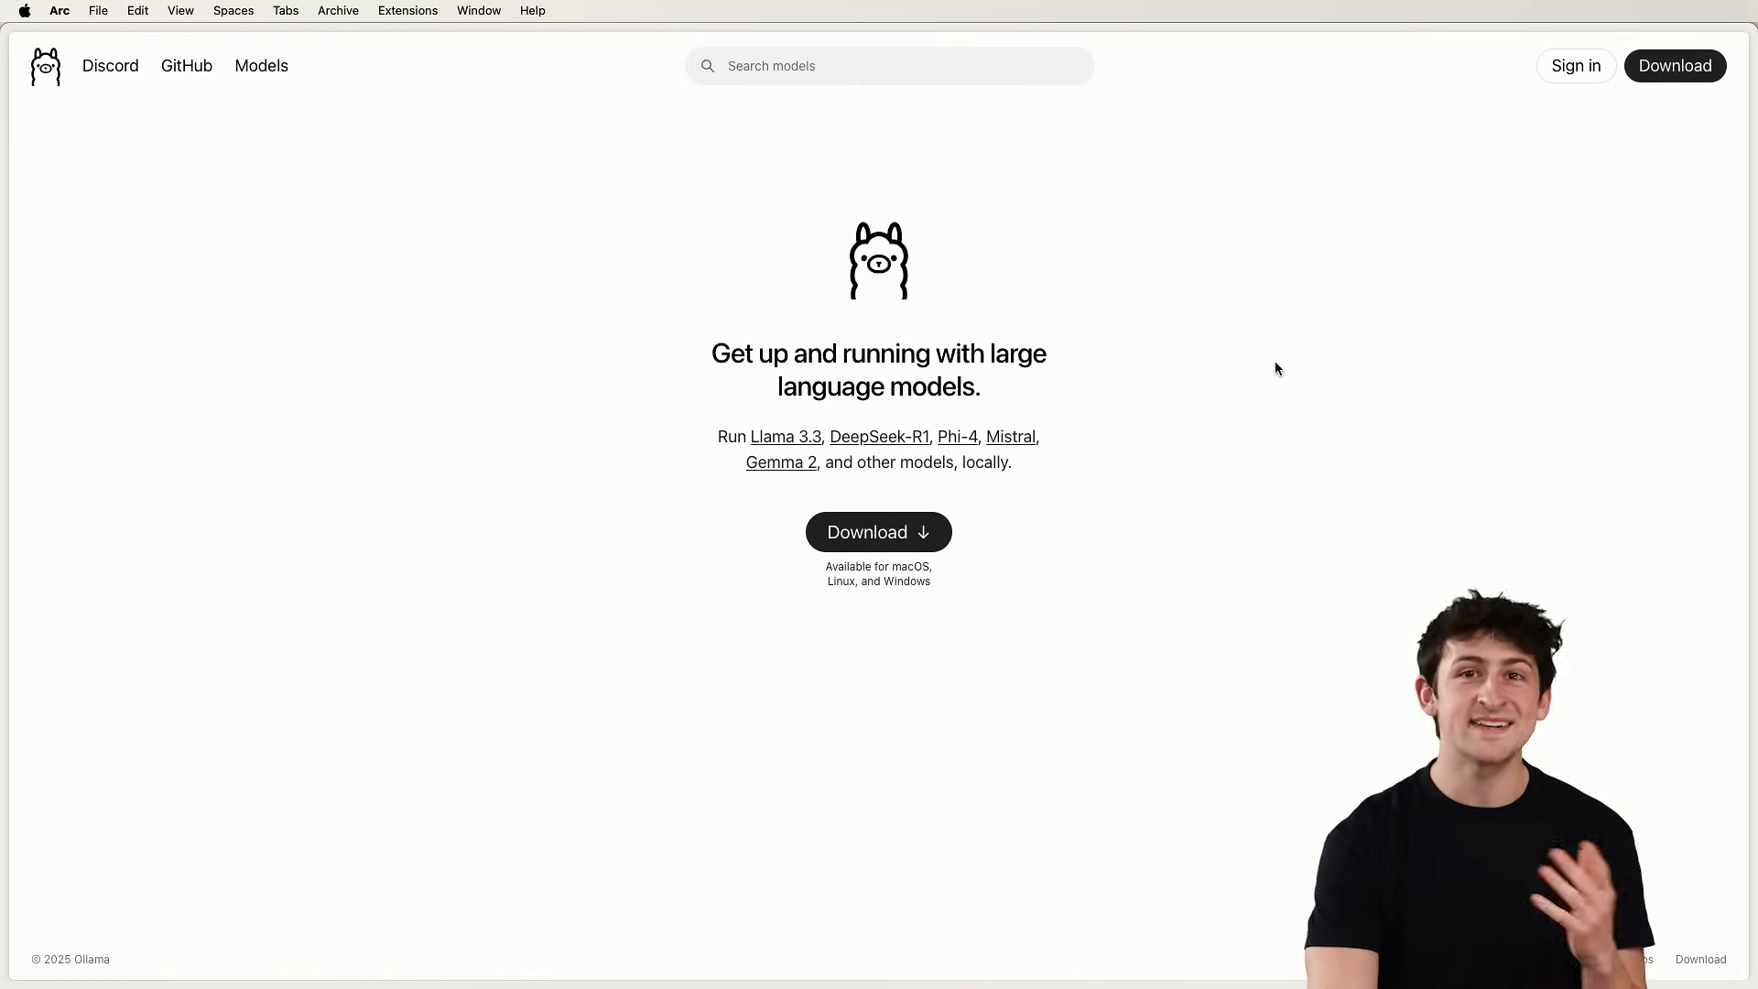
# Check Ollama's download options, then scroll through the Models library list.
pyautogui.click(878, 531)
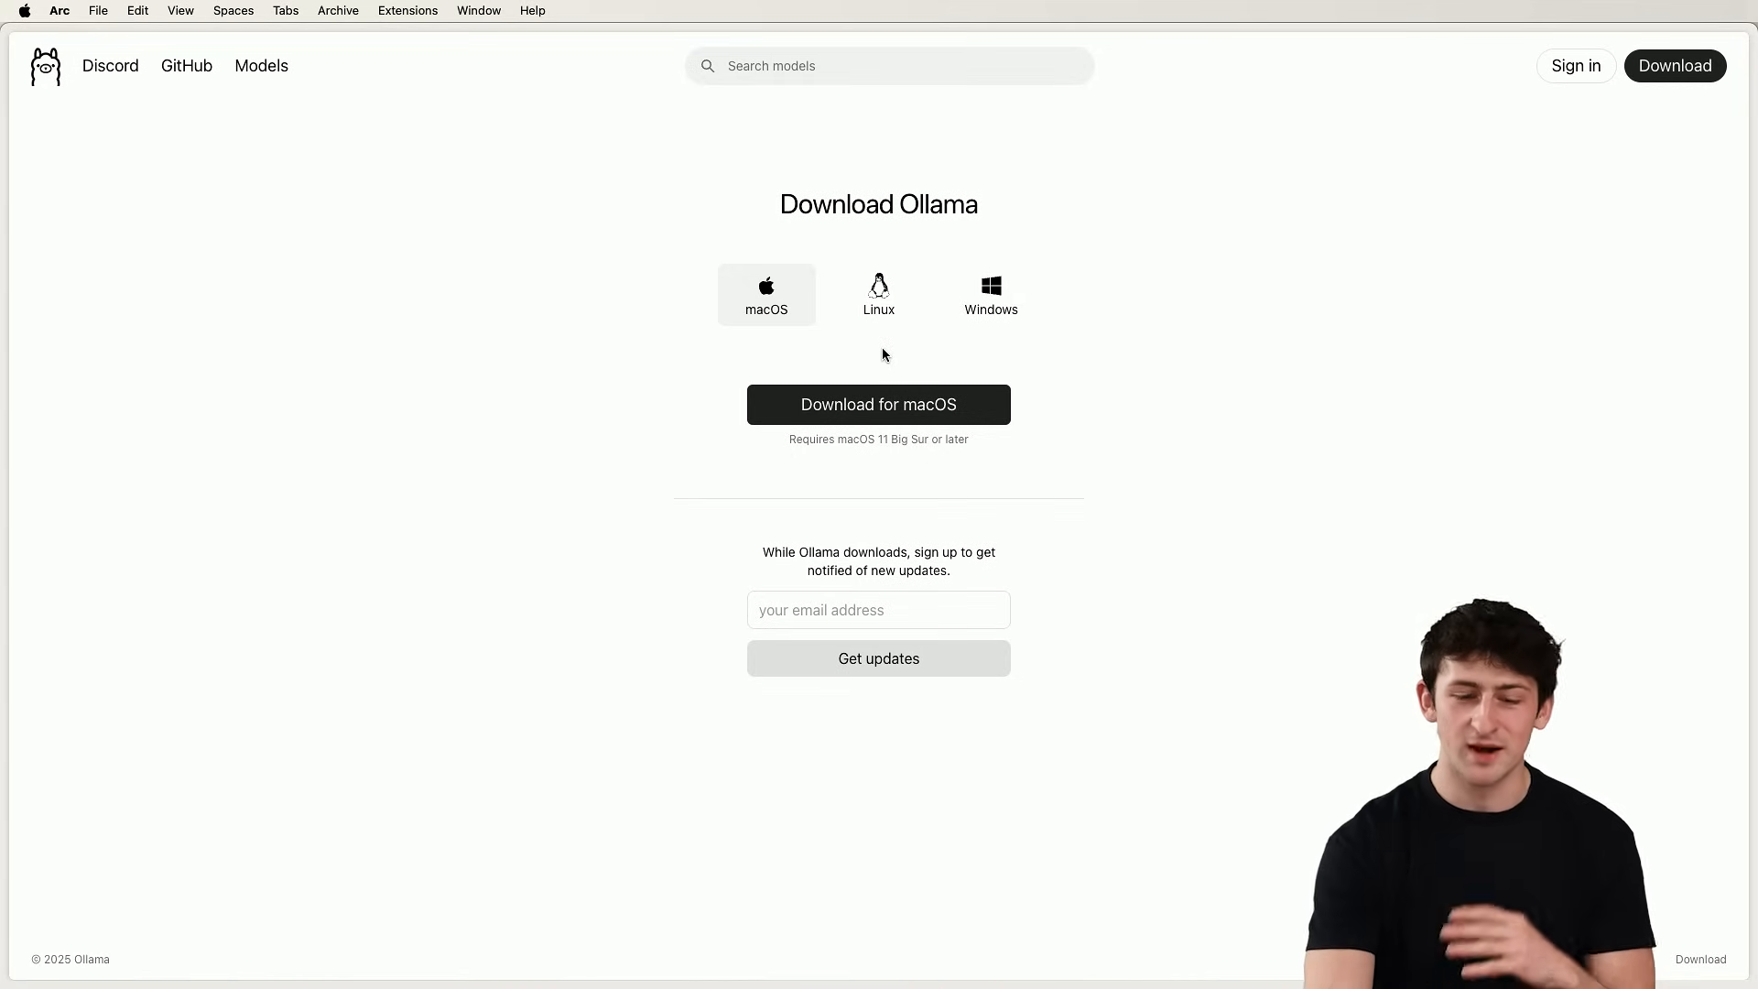
pyautogui.click(261, 65)
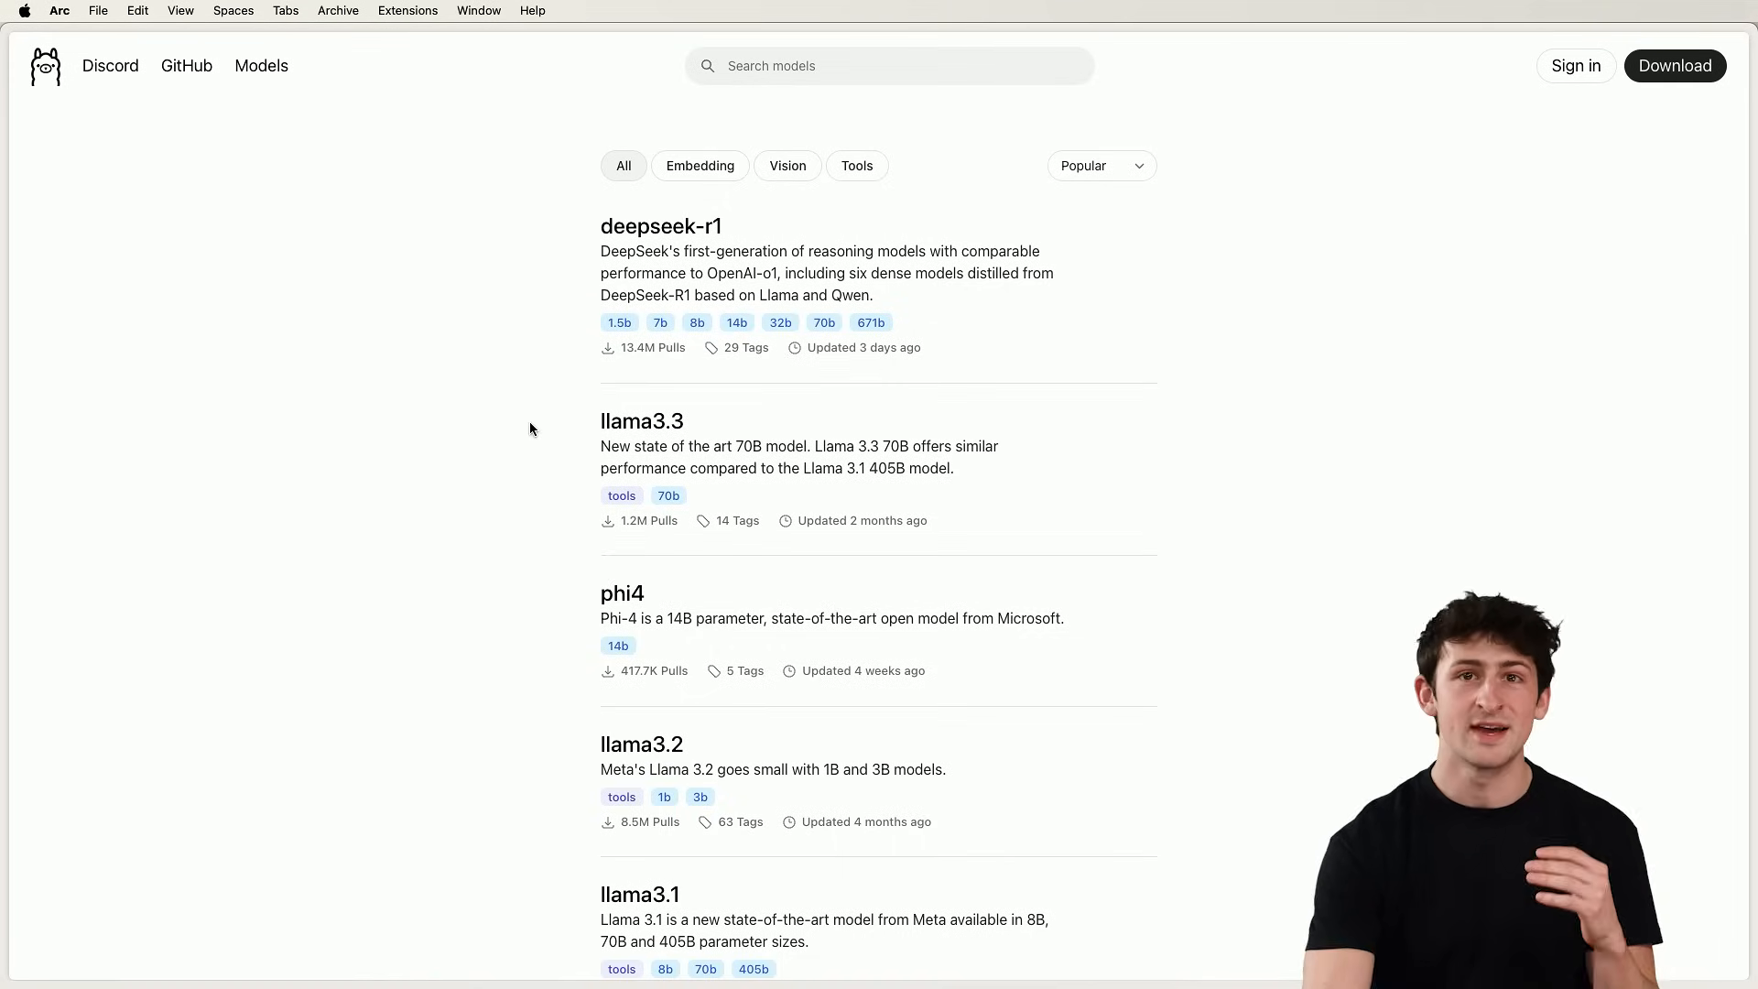
pyautogui.scroll(-3)
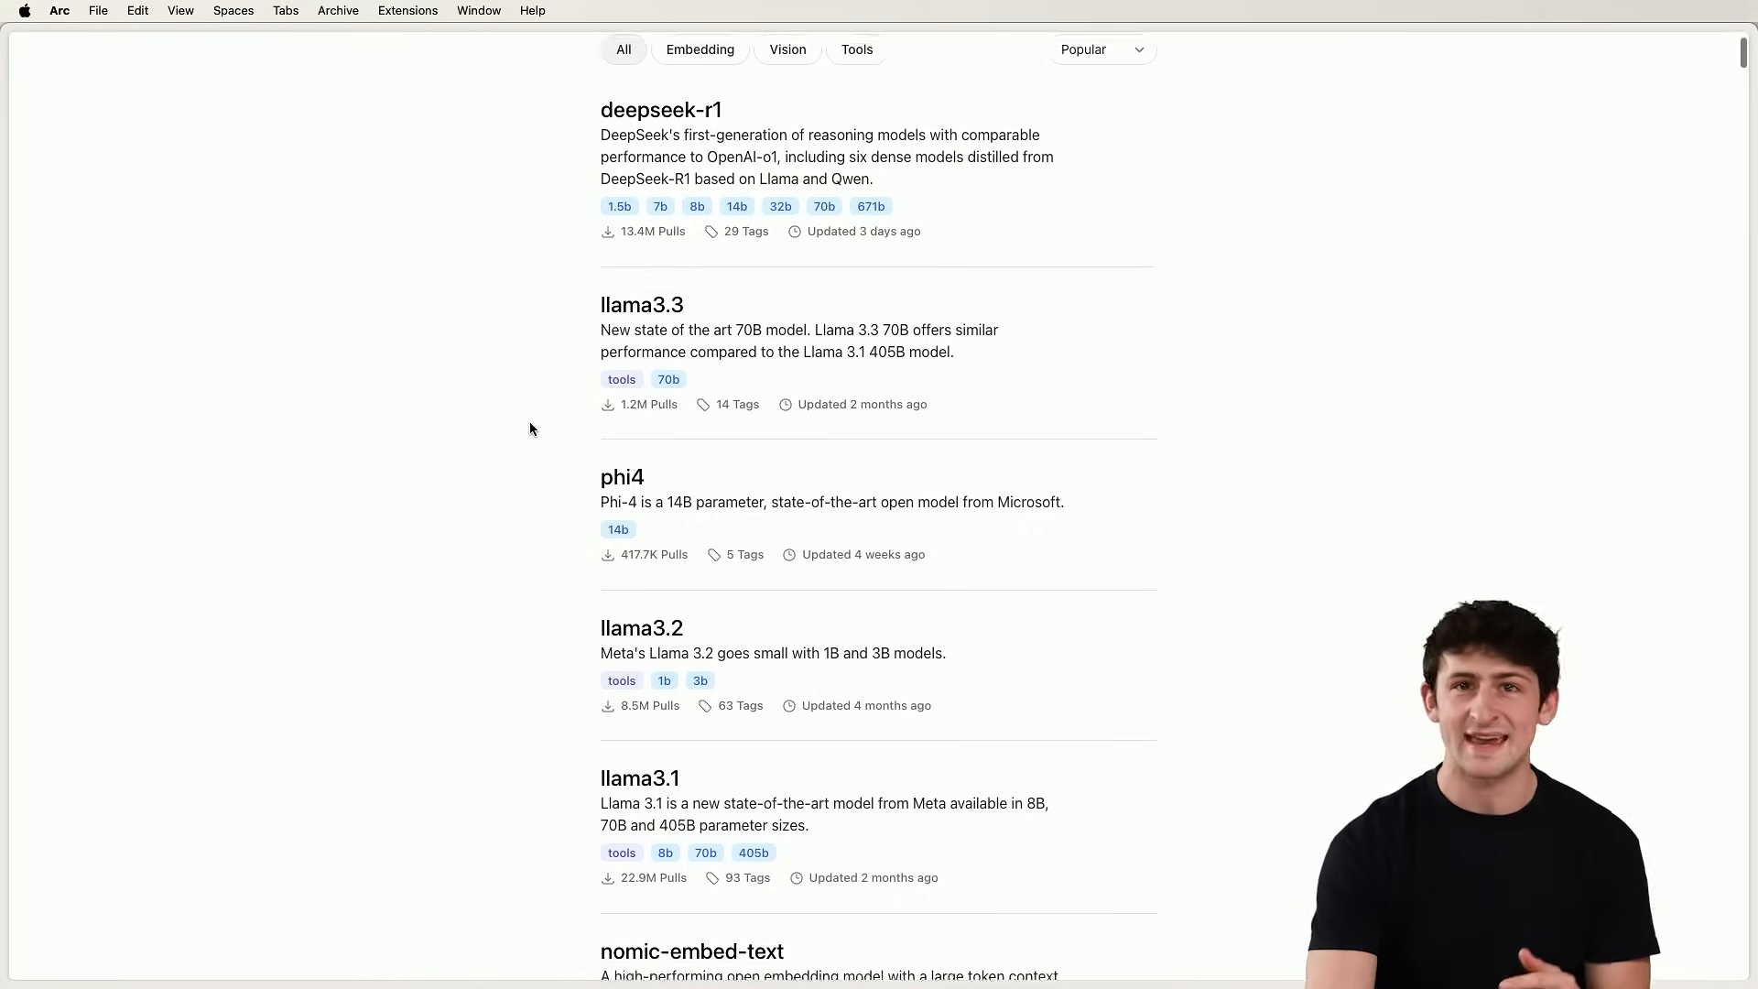
pyautogui.scroll(-3)
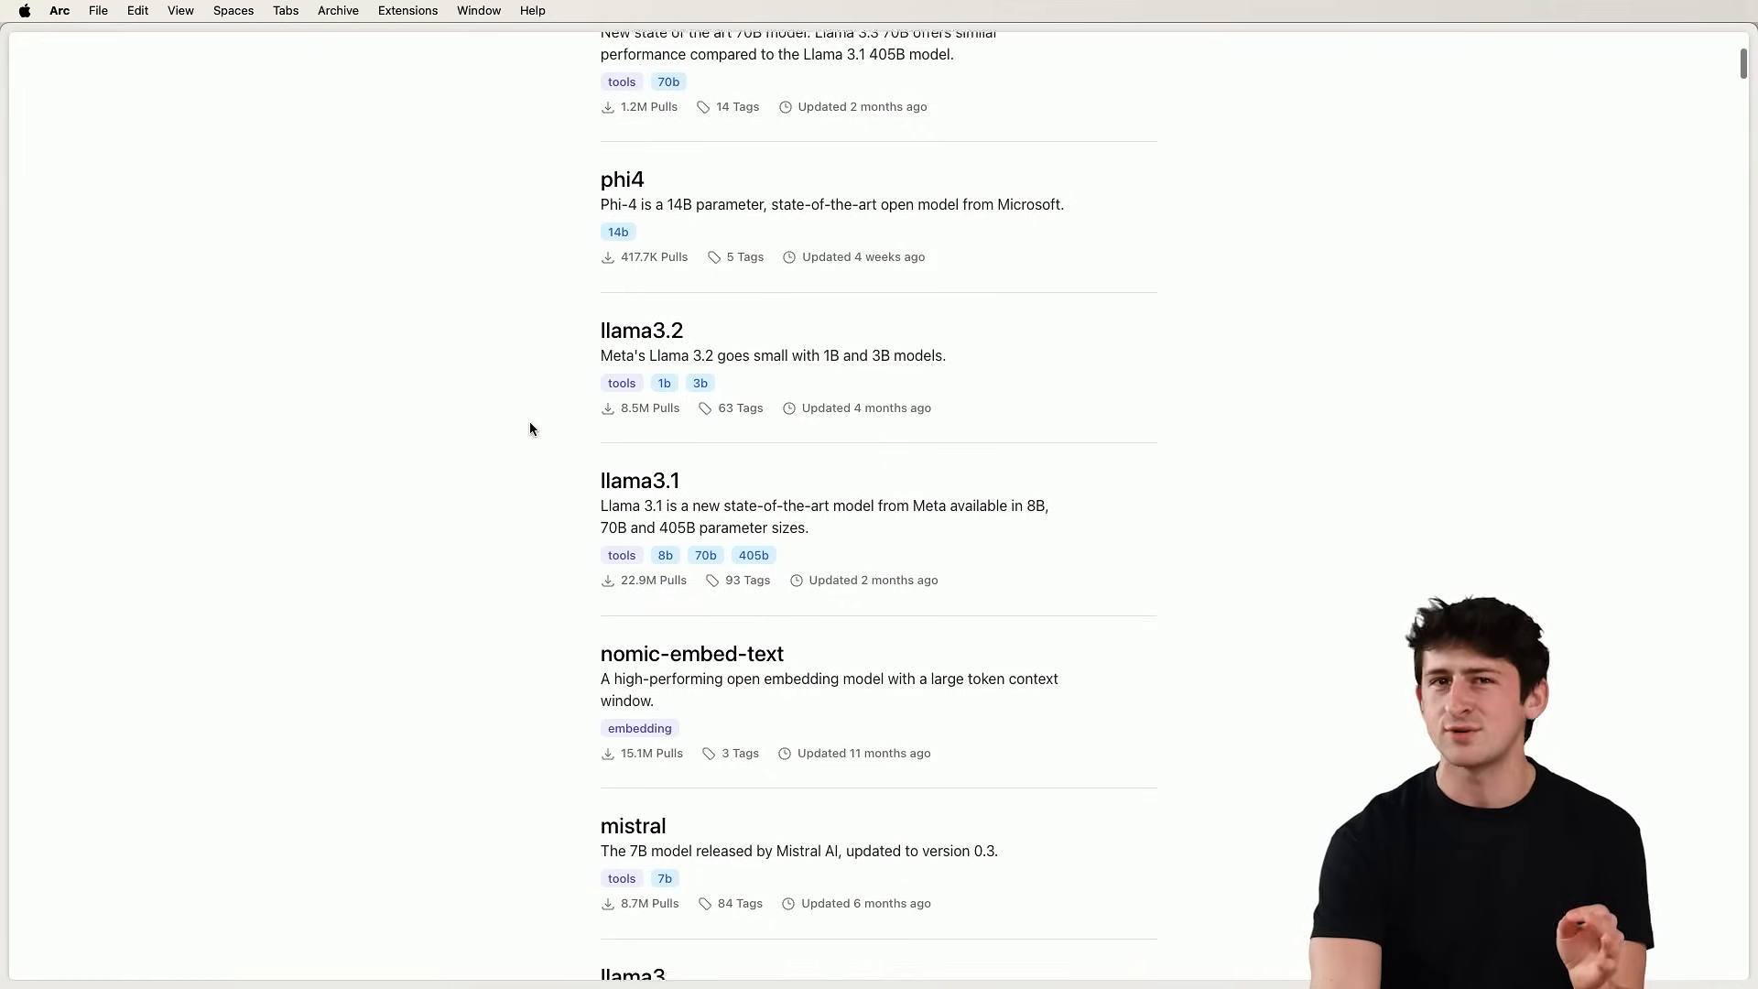
pyautogui.scroll(-3)
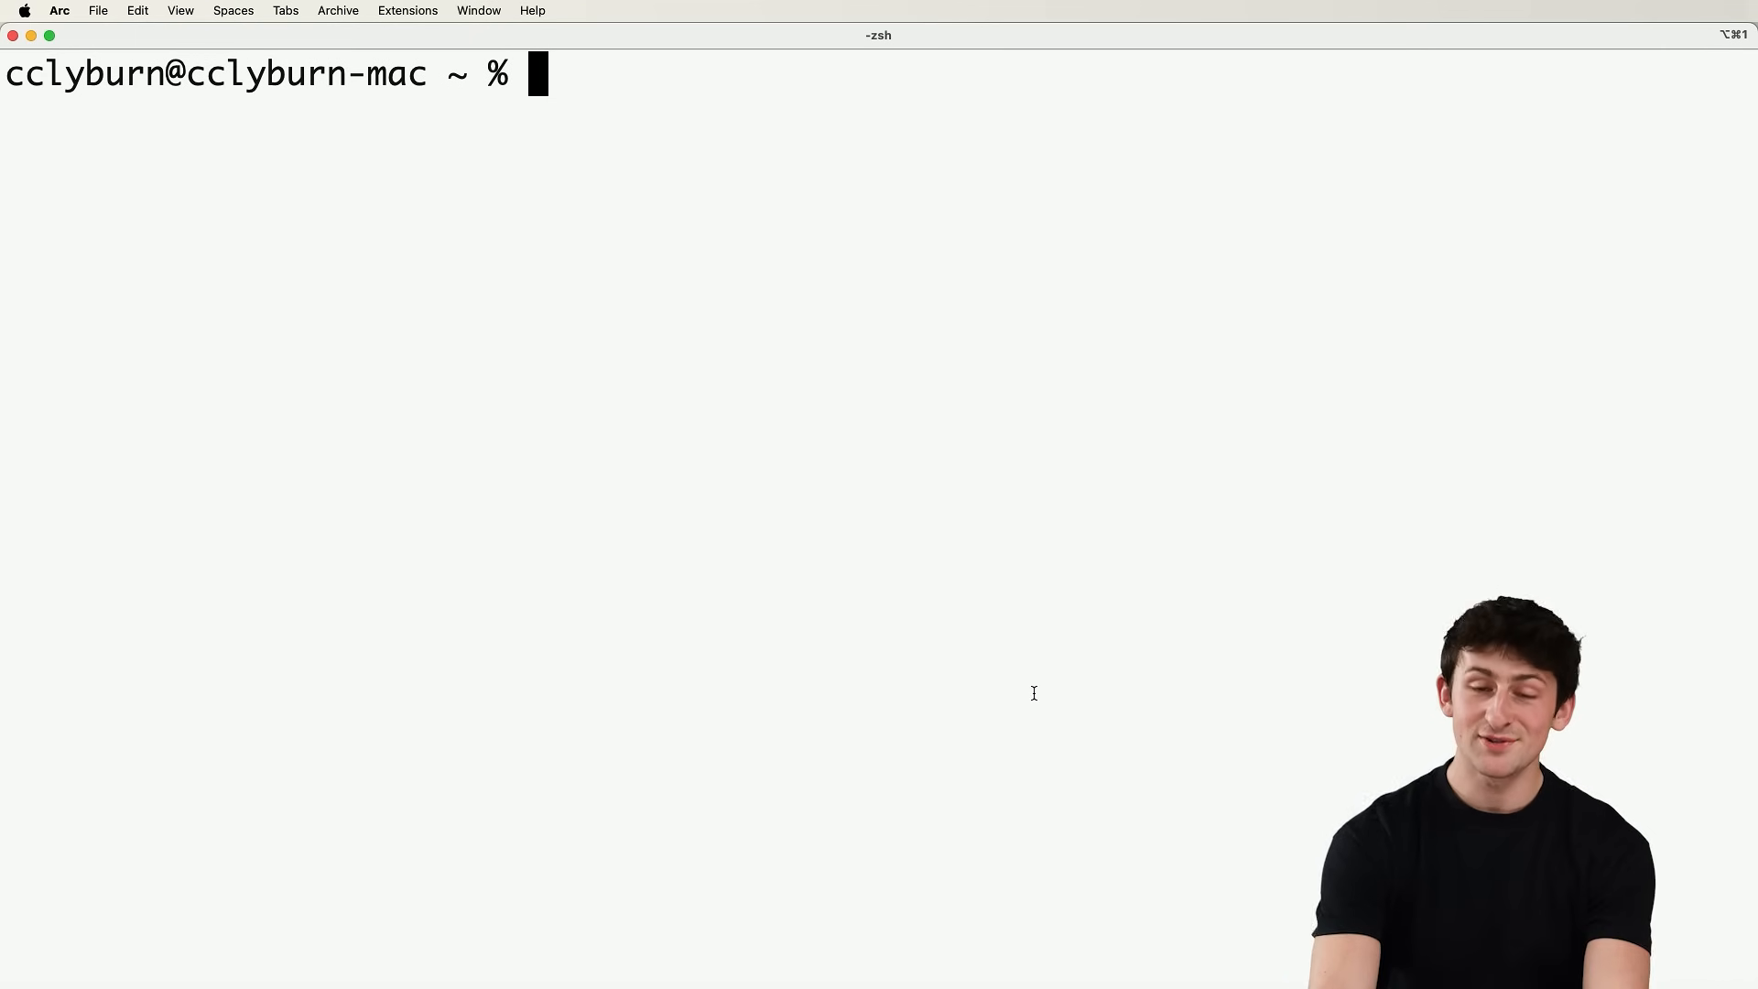
# Show Ollama's command help, then ask granite3.1-dense 'vim or emacs?'.
pyautogui.write('ollama')
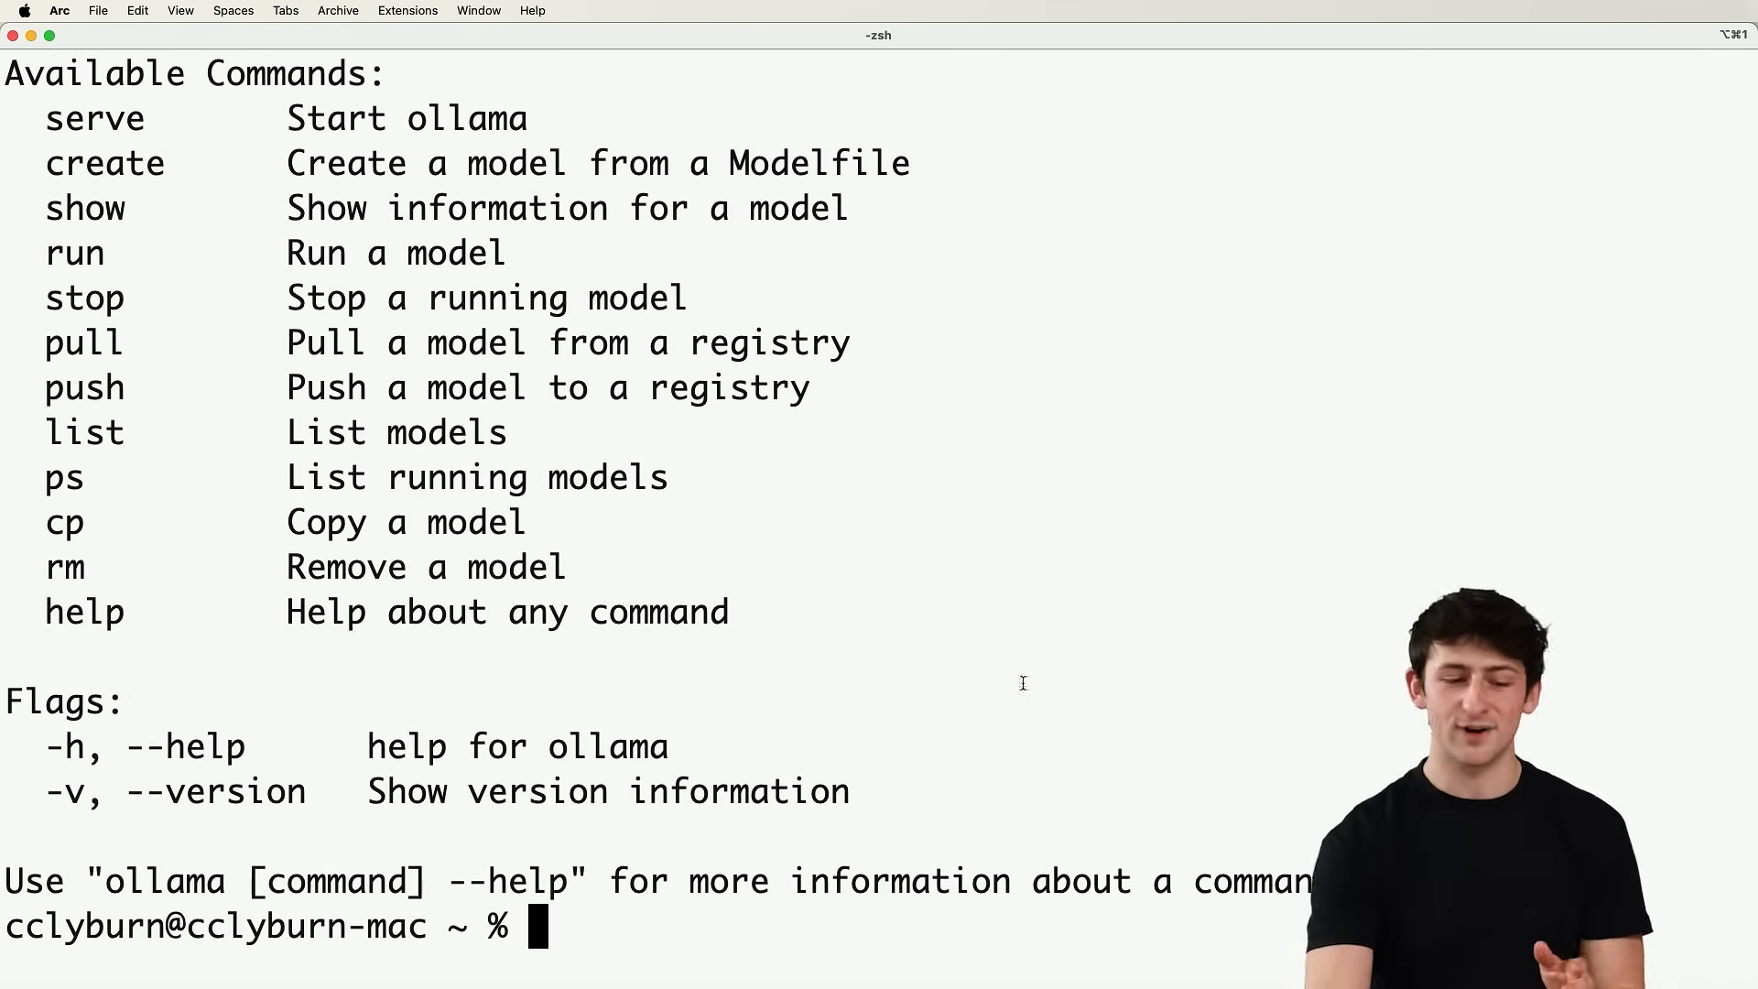
pyautogui.moveTo(196, 310)
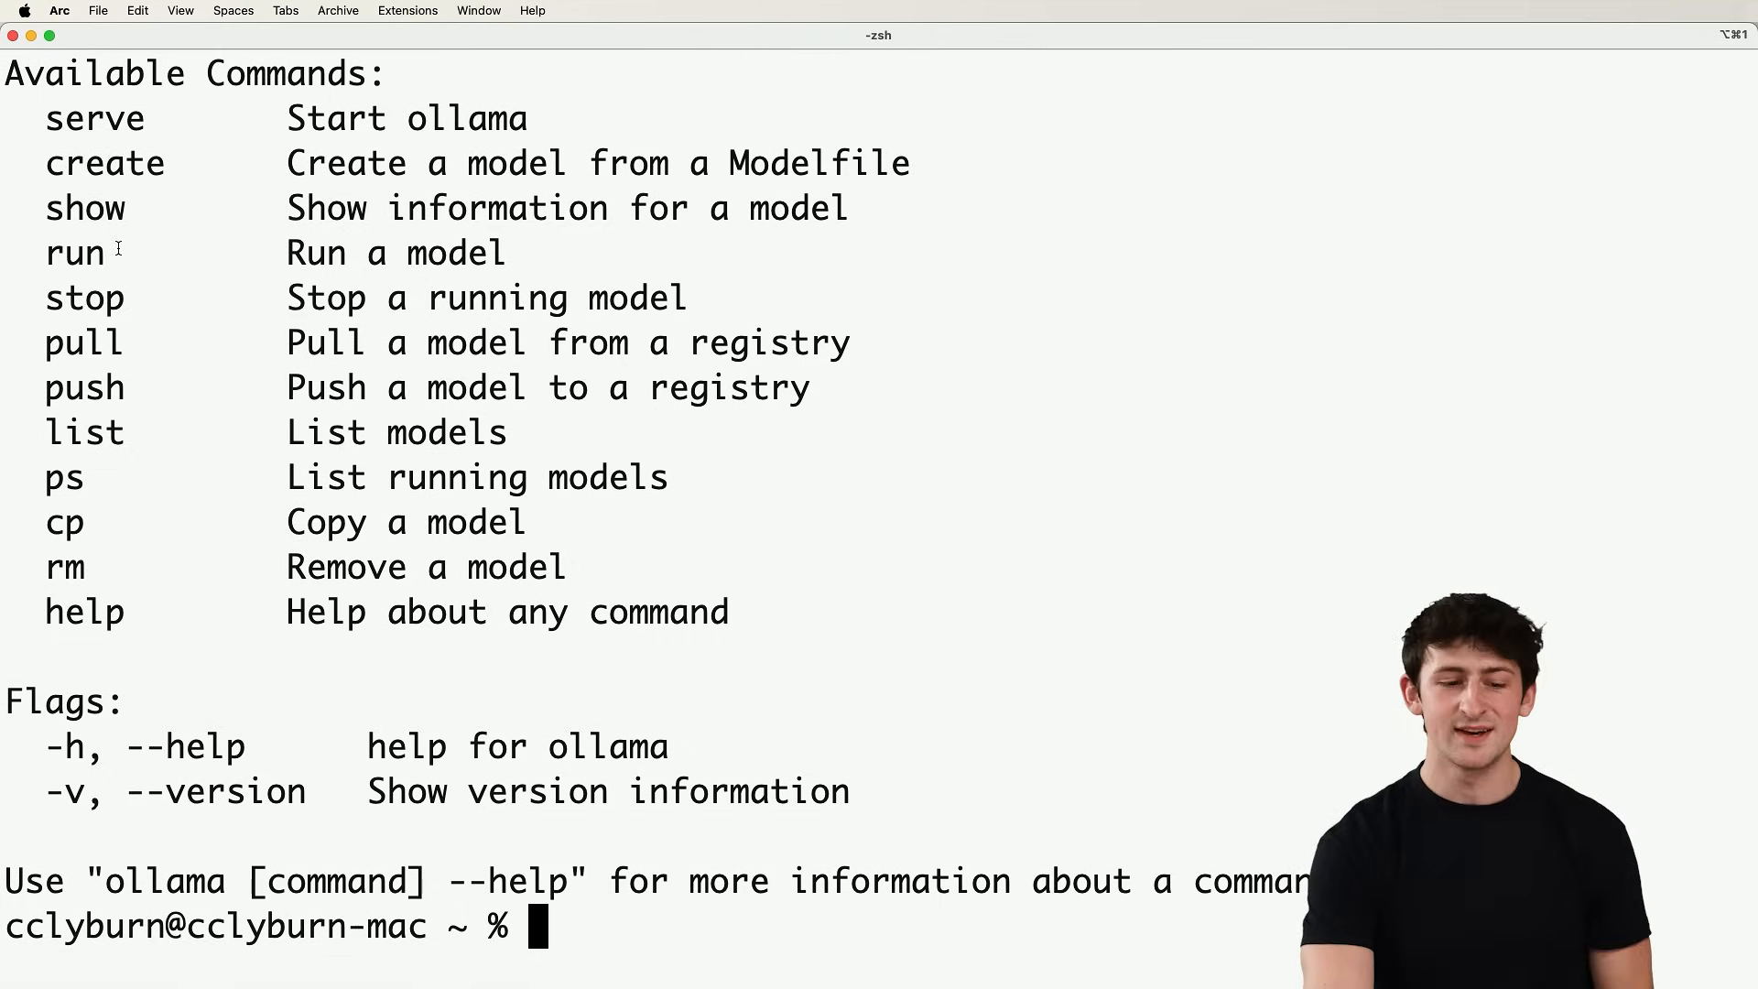
pyautogui.moveTo(175, 326)
pyautogui.write('ollama run granite3.1-dense')
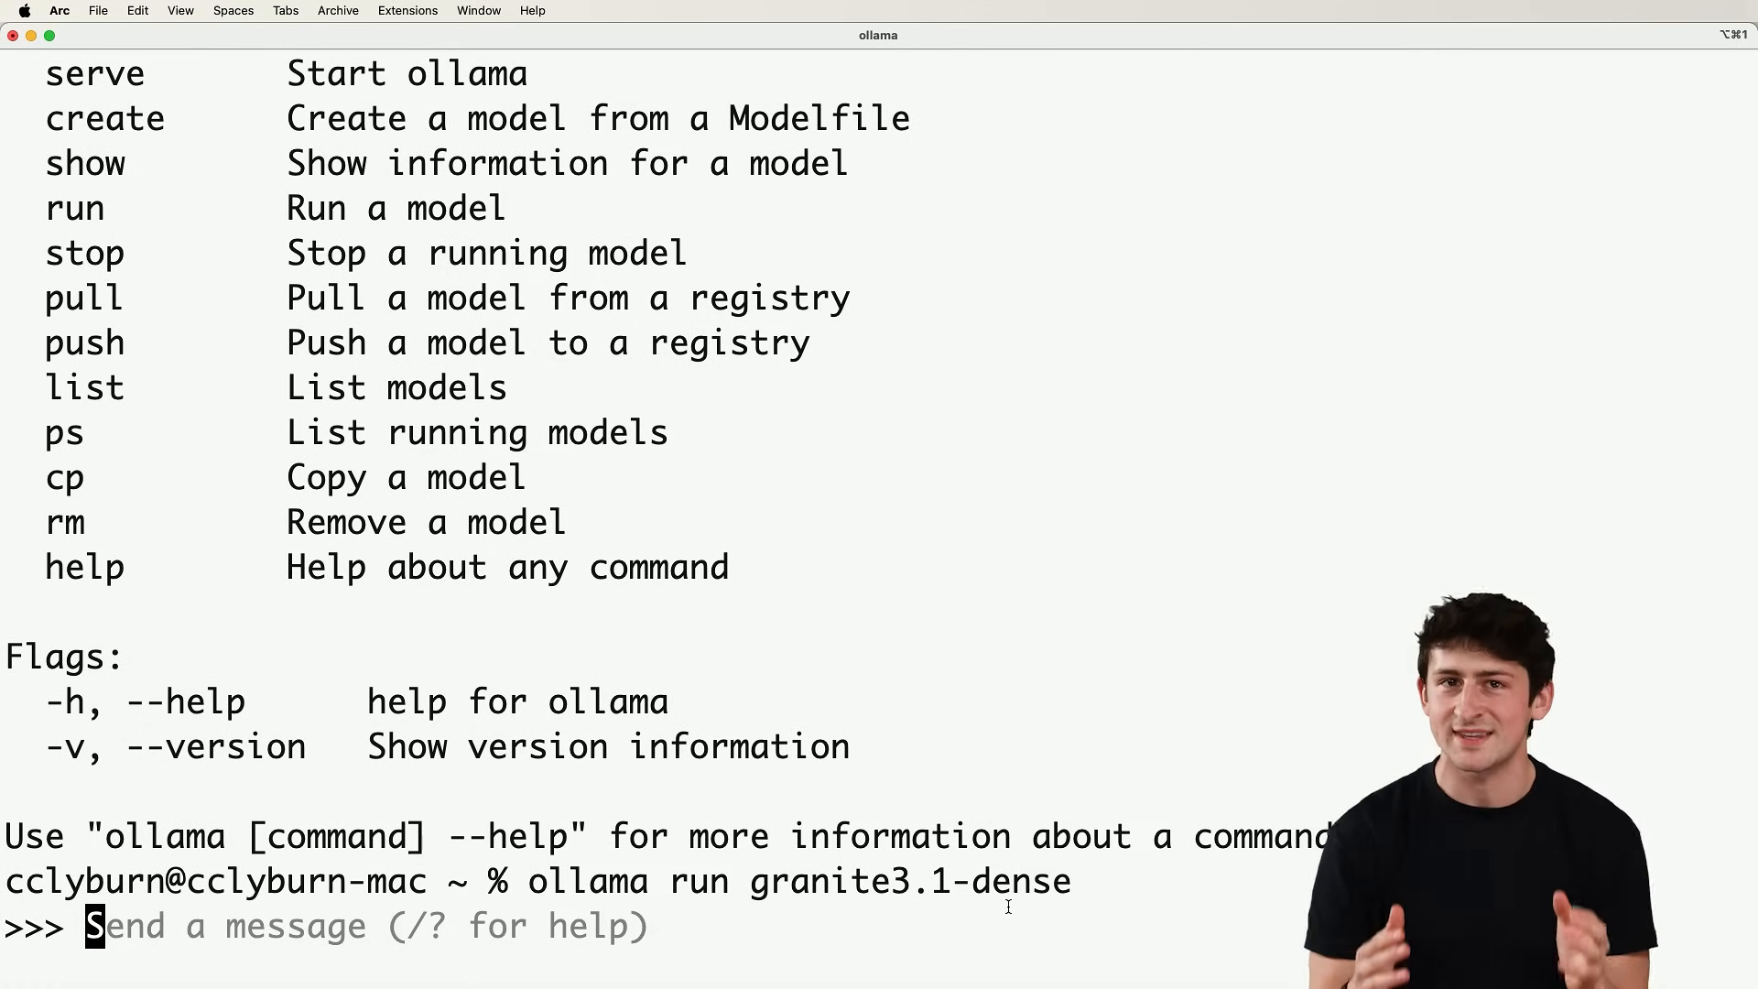
pyautogui.write('vim')
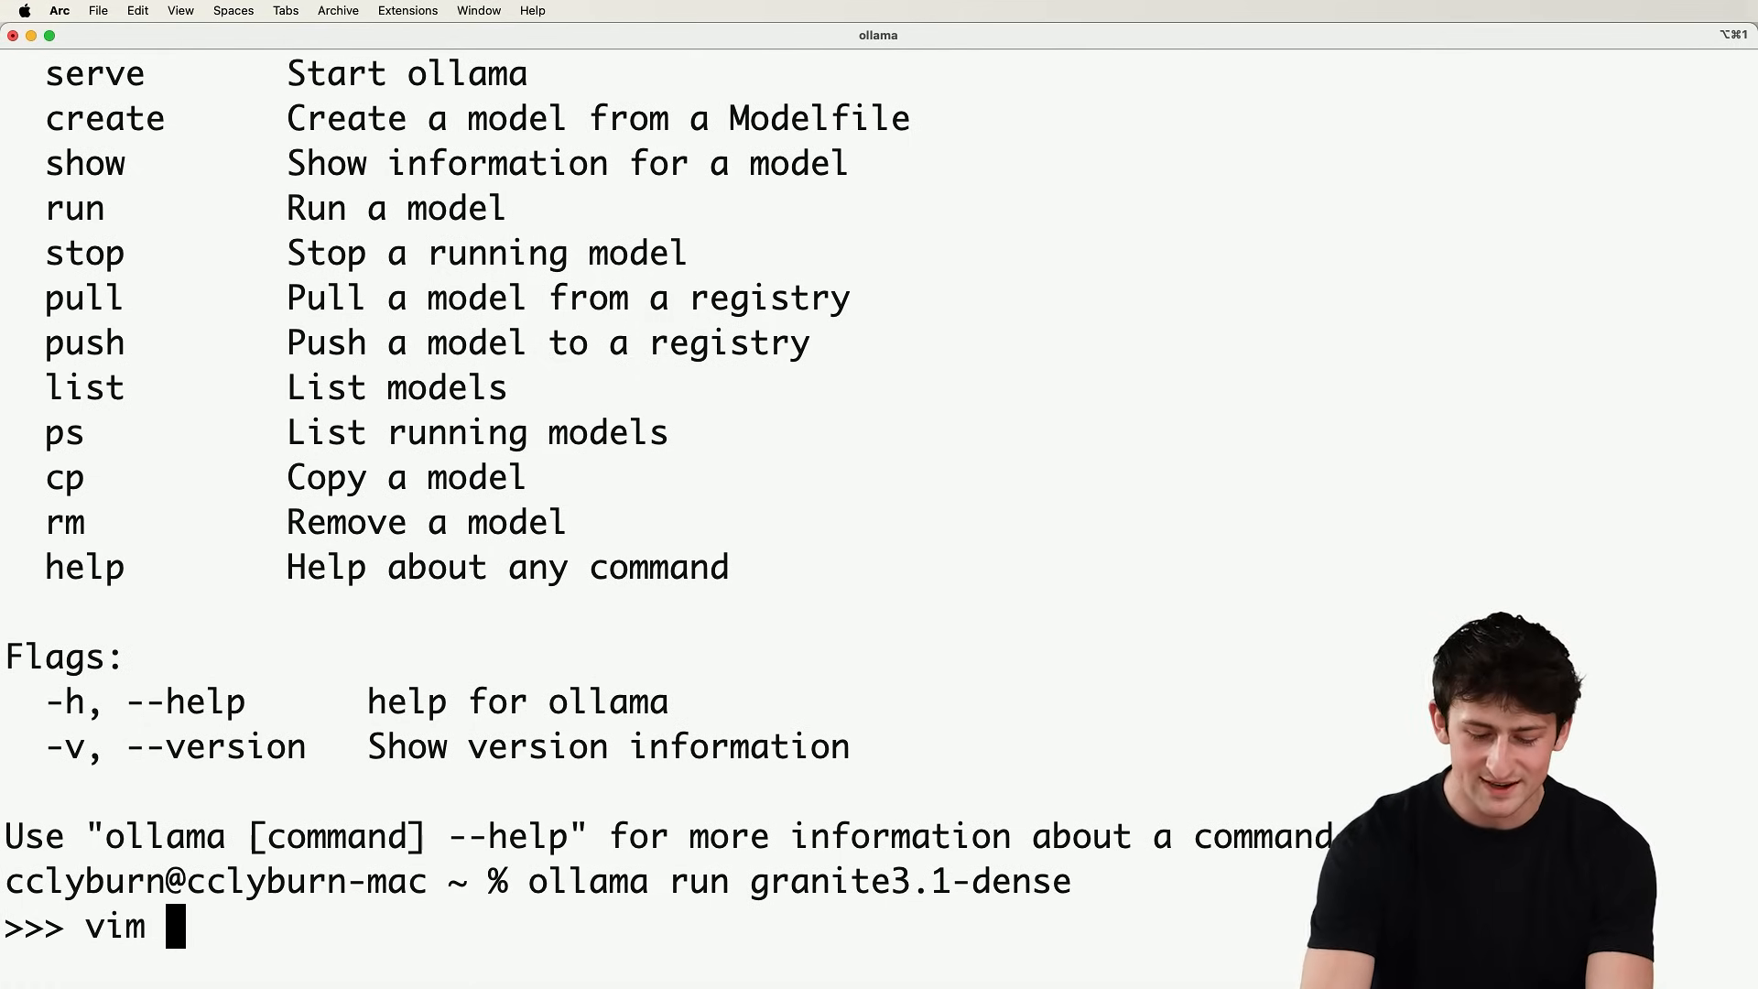
pyautogui.write('or emacs?')
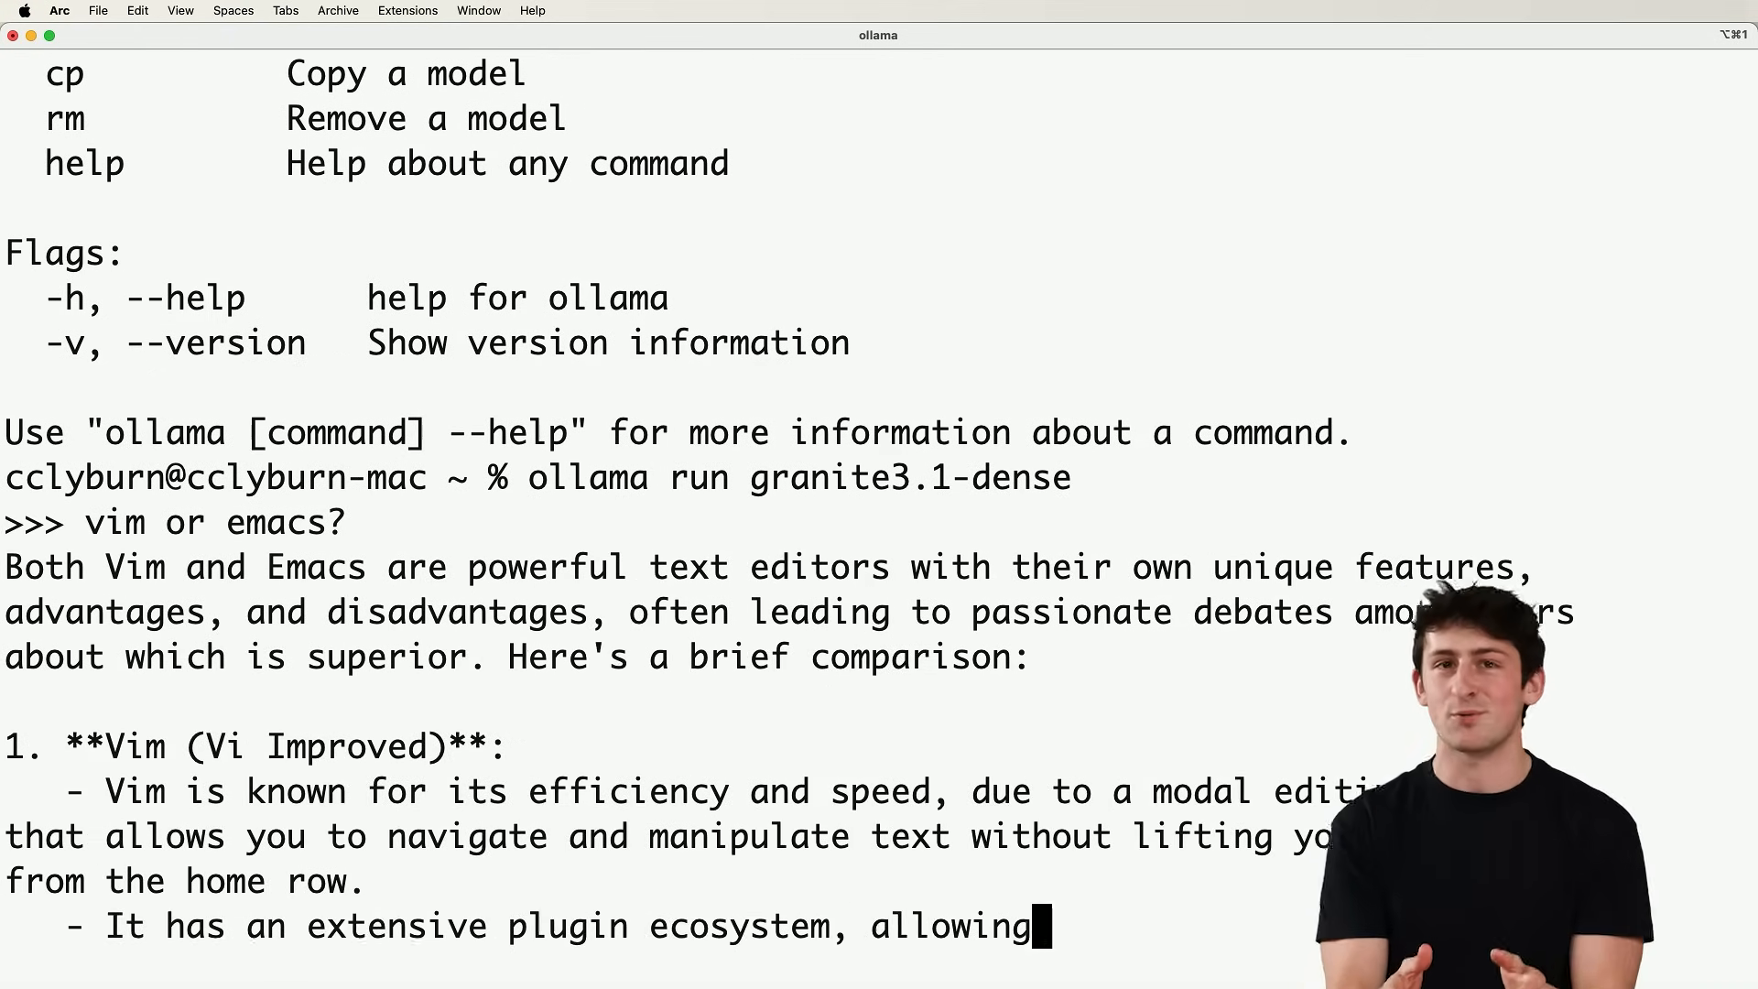
pyautogui.scroll(-3)
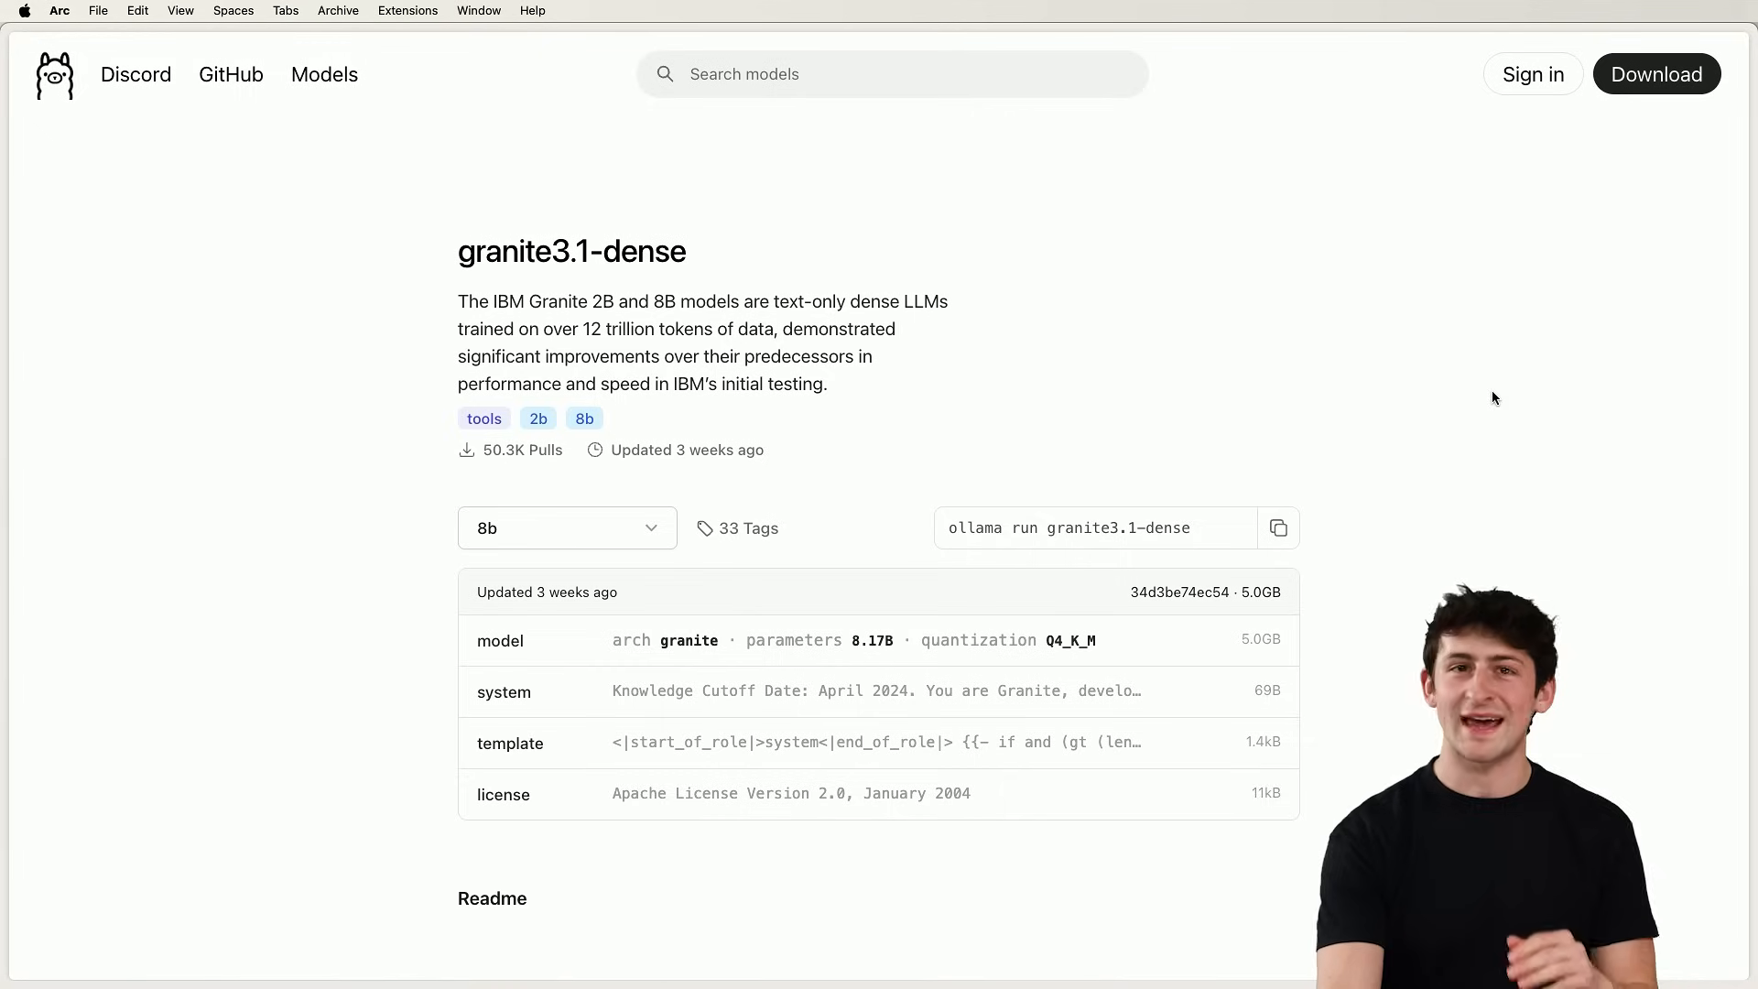
# Scroll the granite3.1-dense readme, then go back to the Models list and scroll it.
pyautogui.scroll(-3)
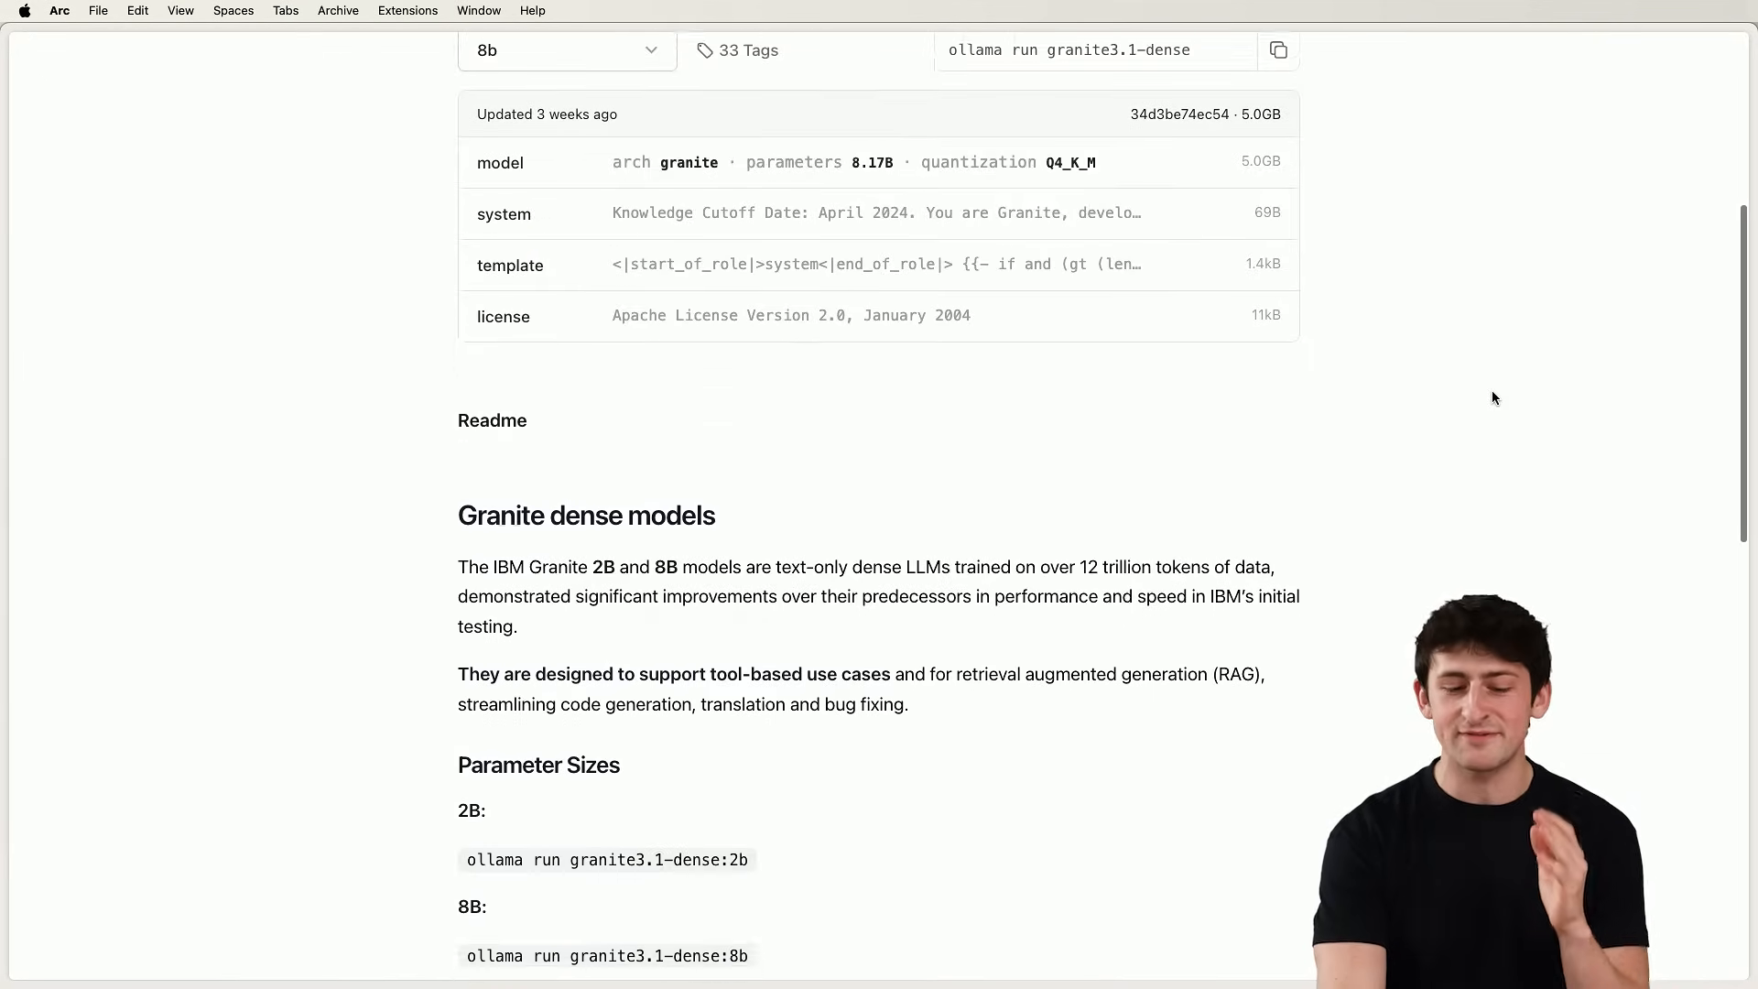
pyautogui.scroll(-3)
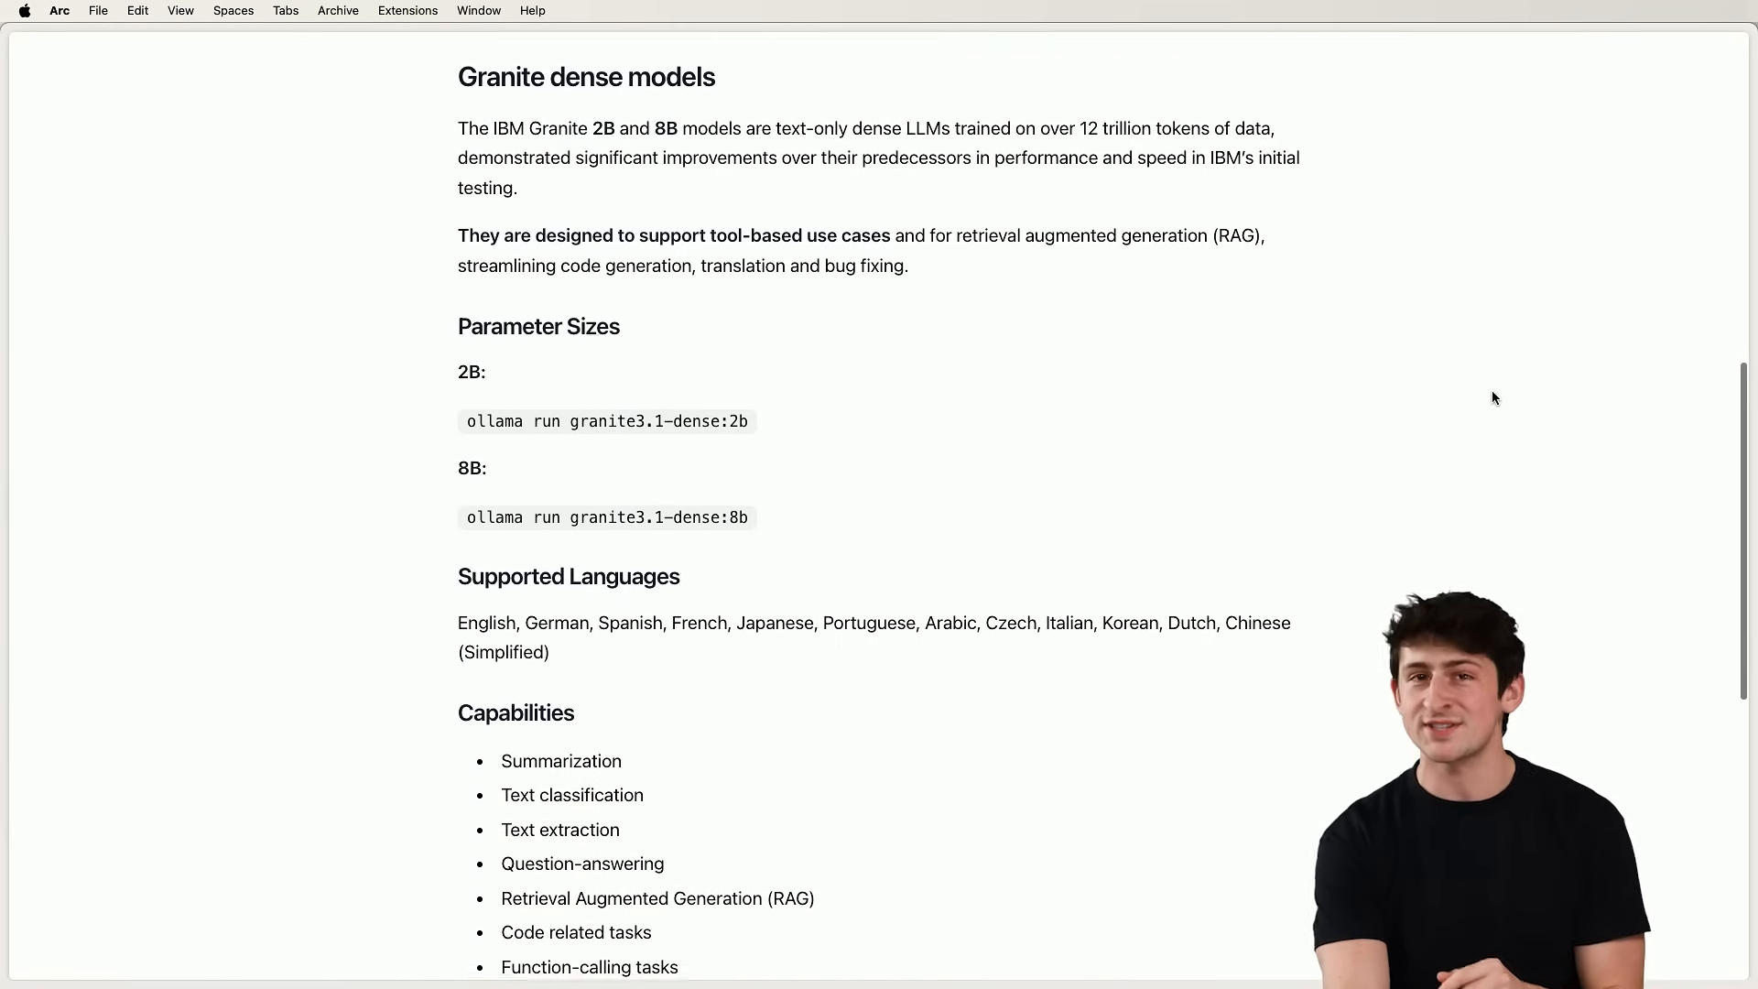
pyautogui.scroll(3)
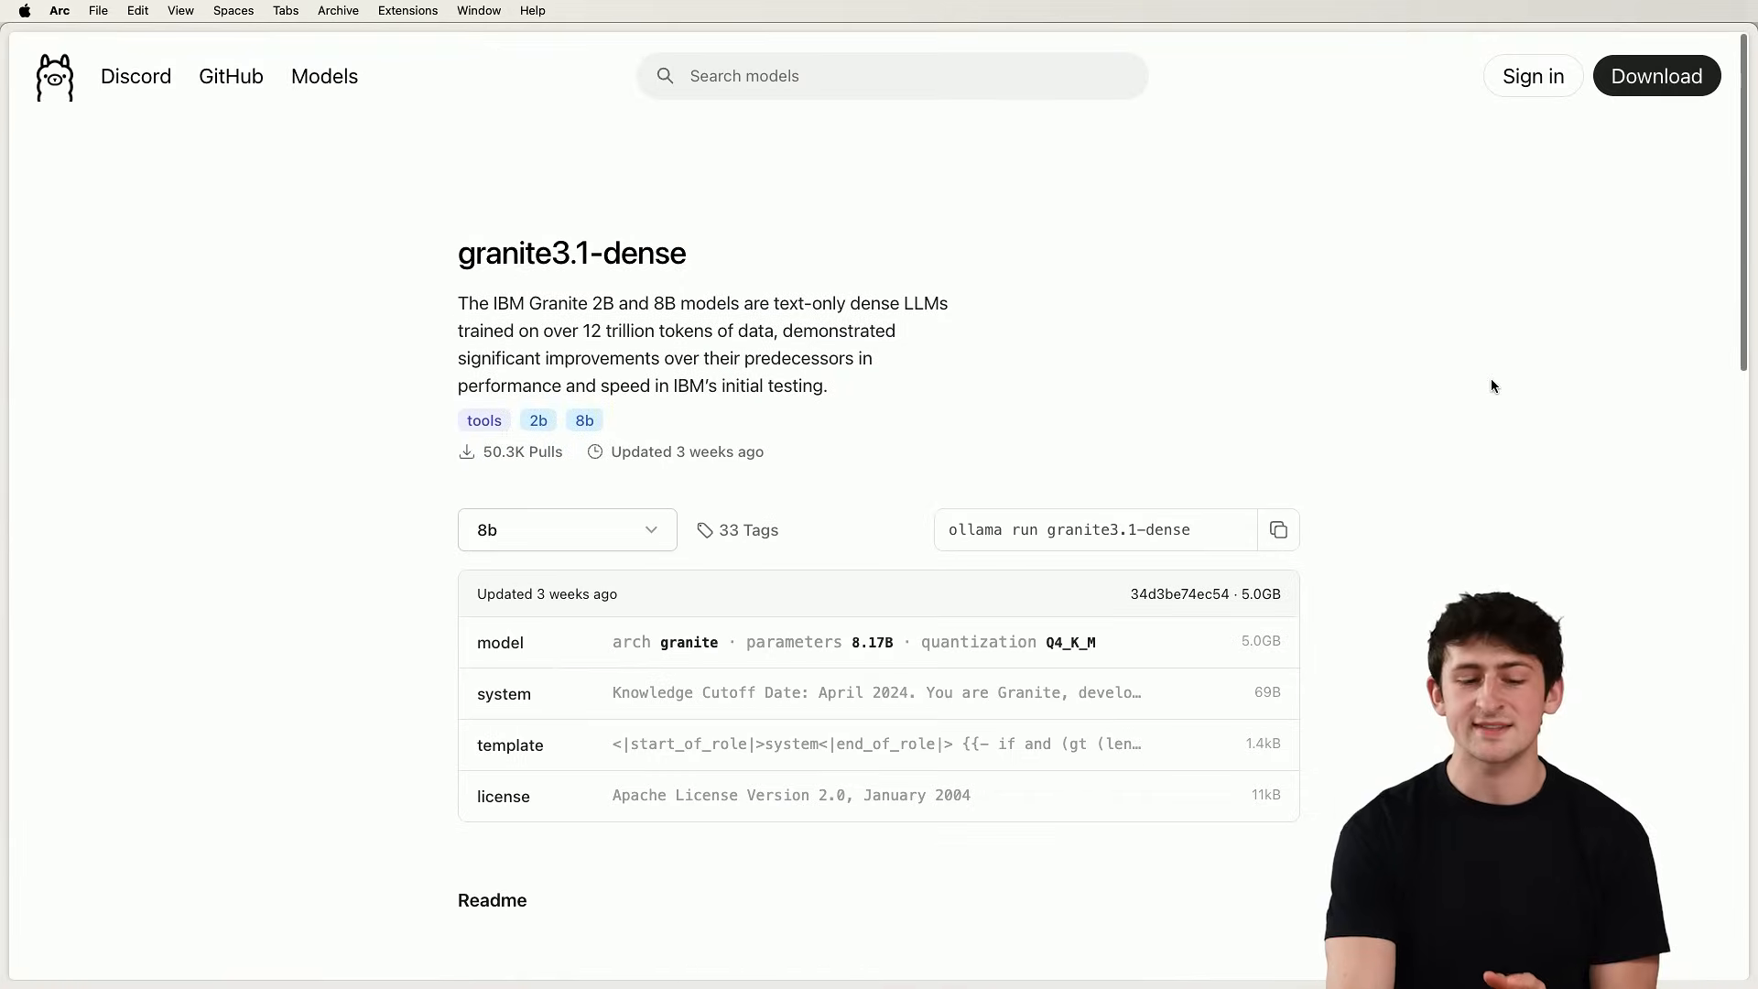
pyautogui.click(324, 75)
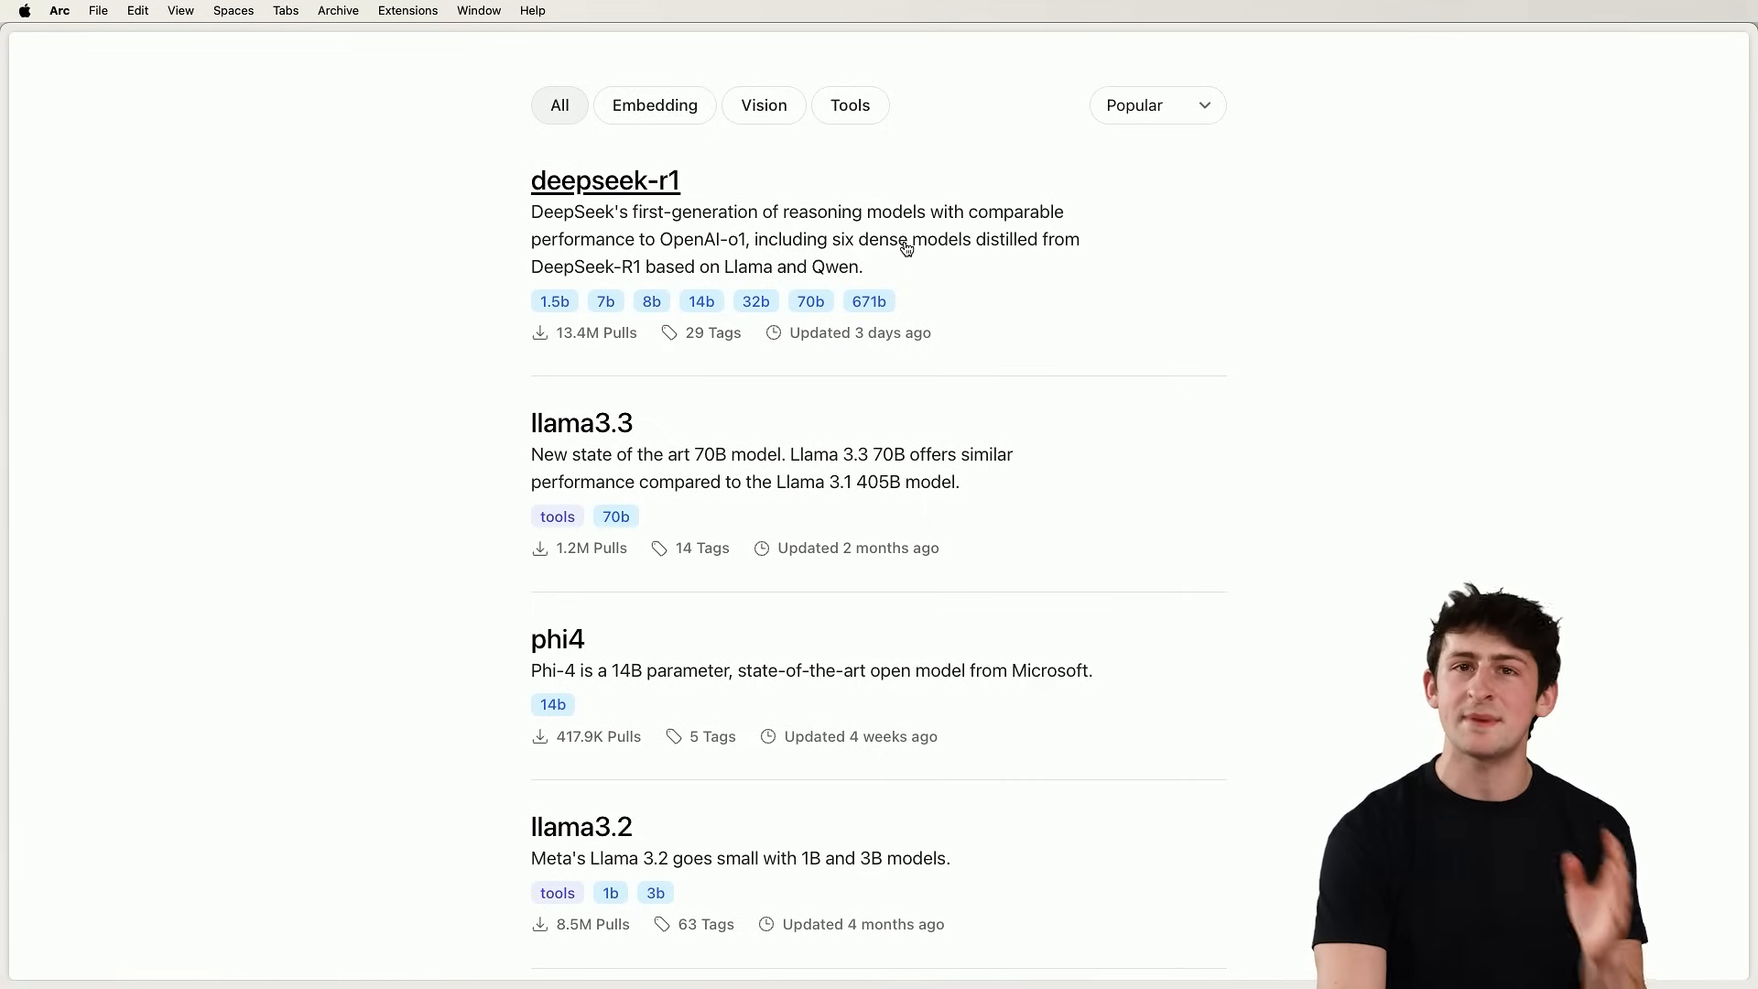
pyautogui.scroll(-3)
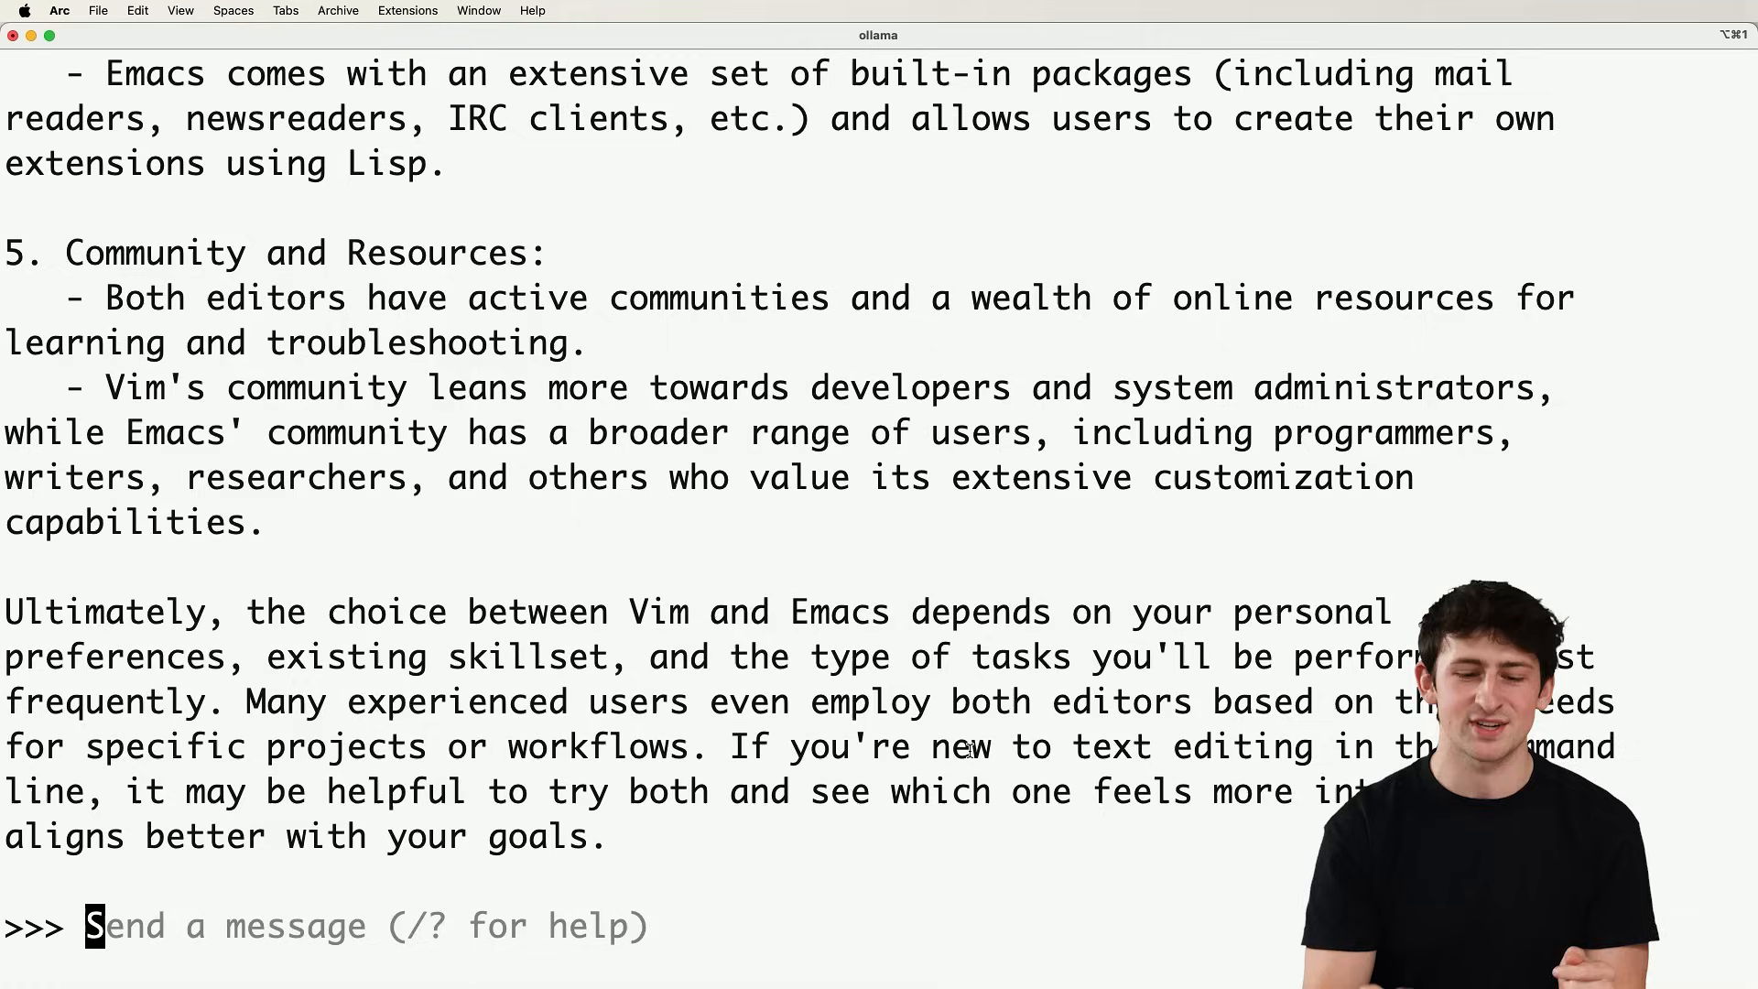
# Exit the granite3.1-dense chat with /bye.
pyautogui.write('/bye')
pyautogui.write('o')
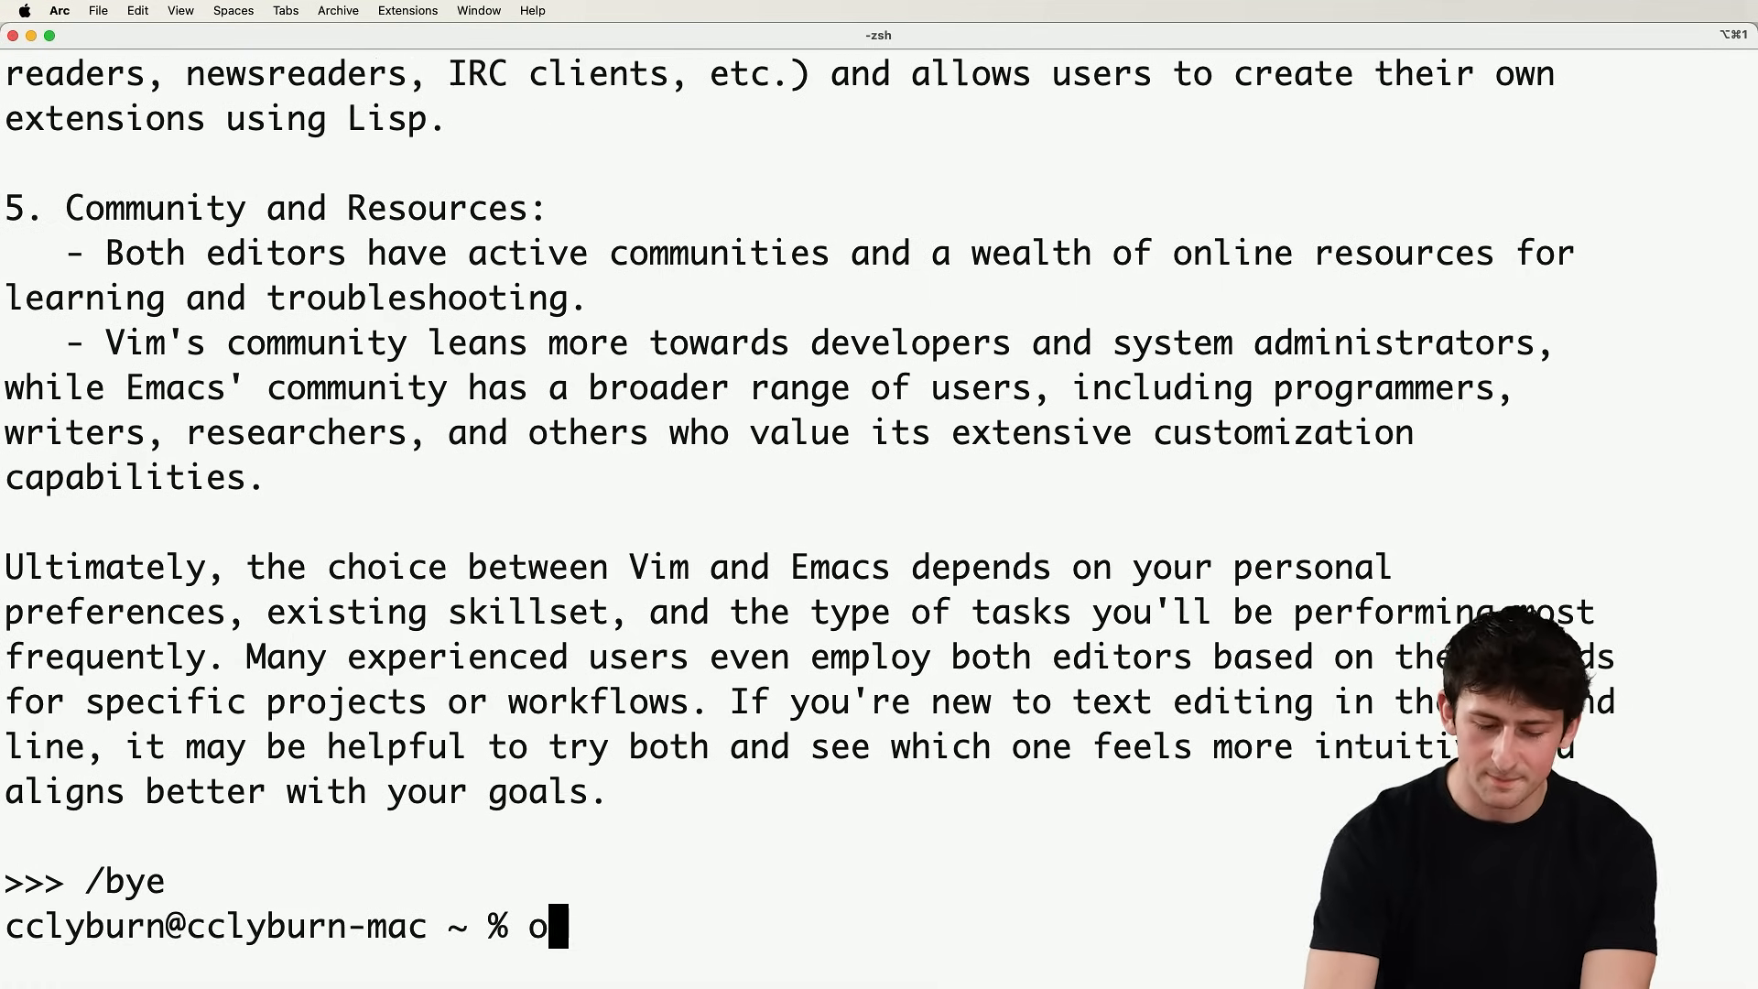
pyautogui.press('Return')
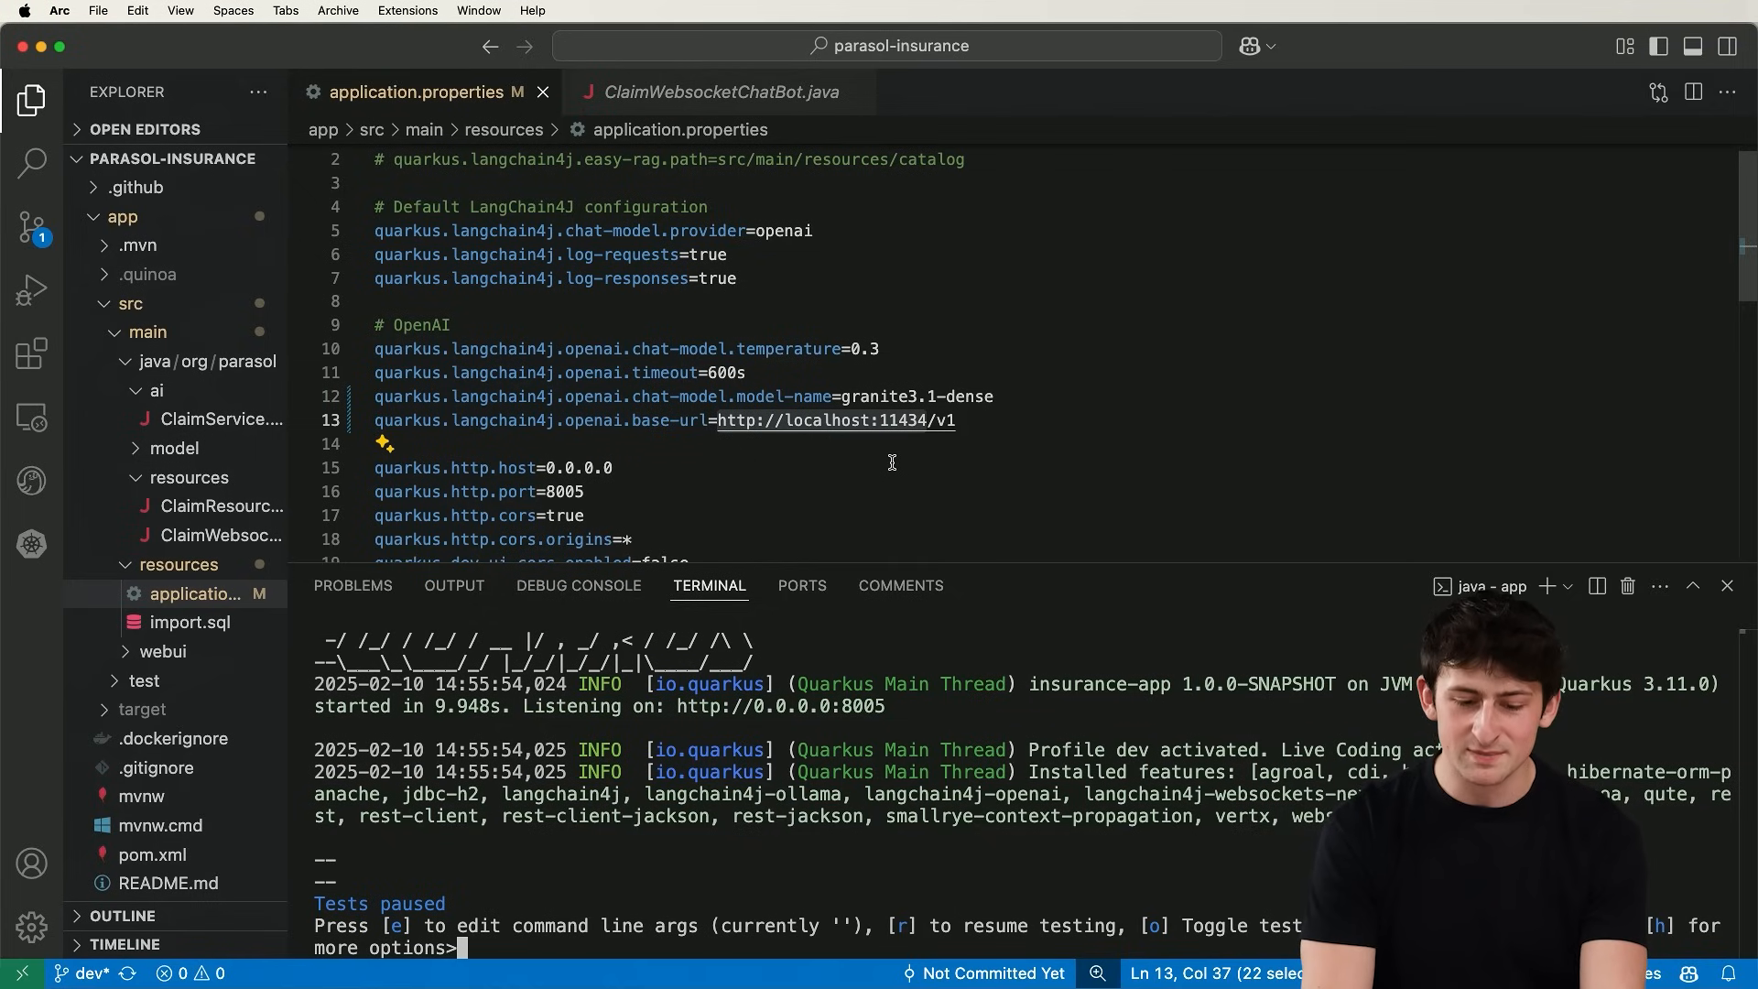
pyautogui.moveTo(873, 458)
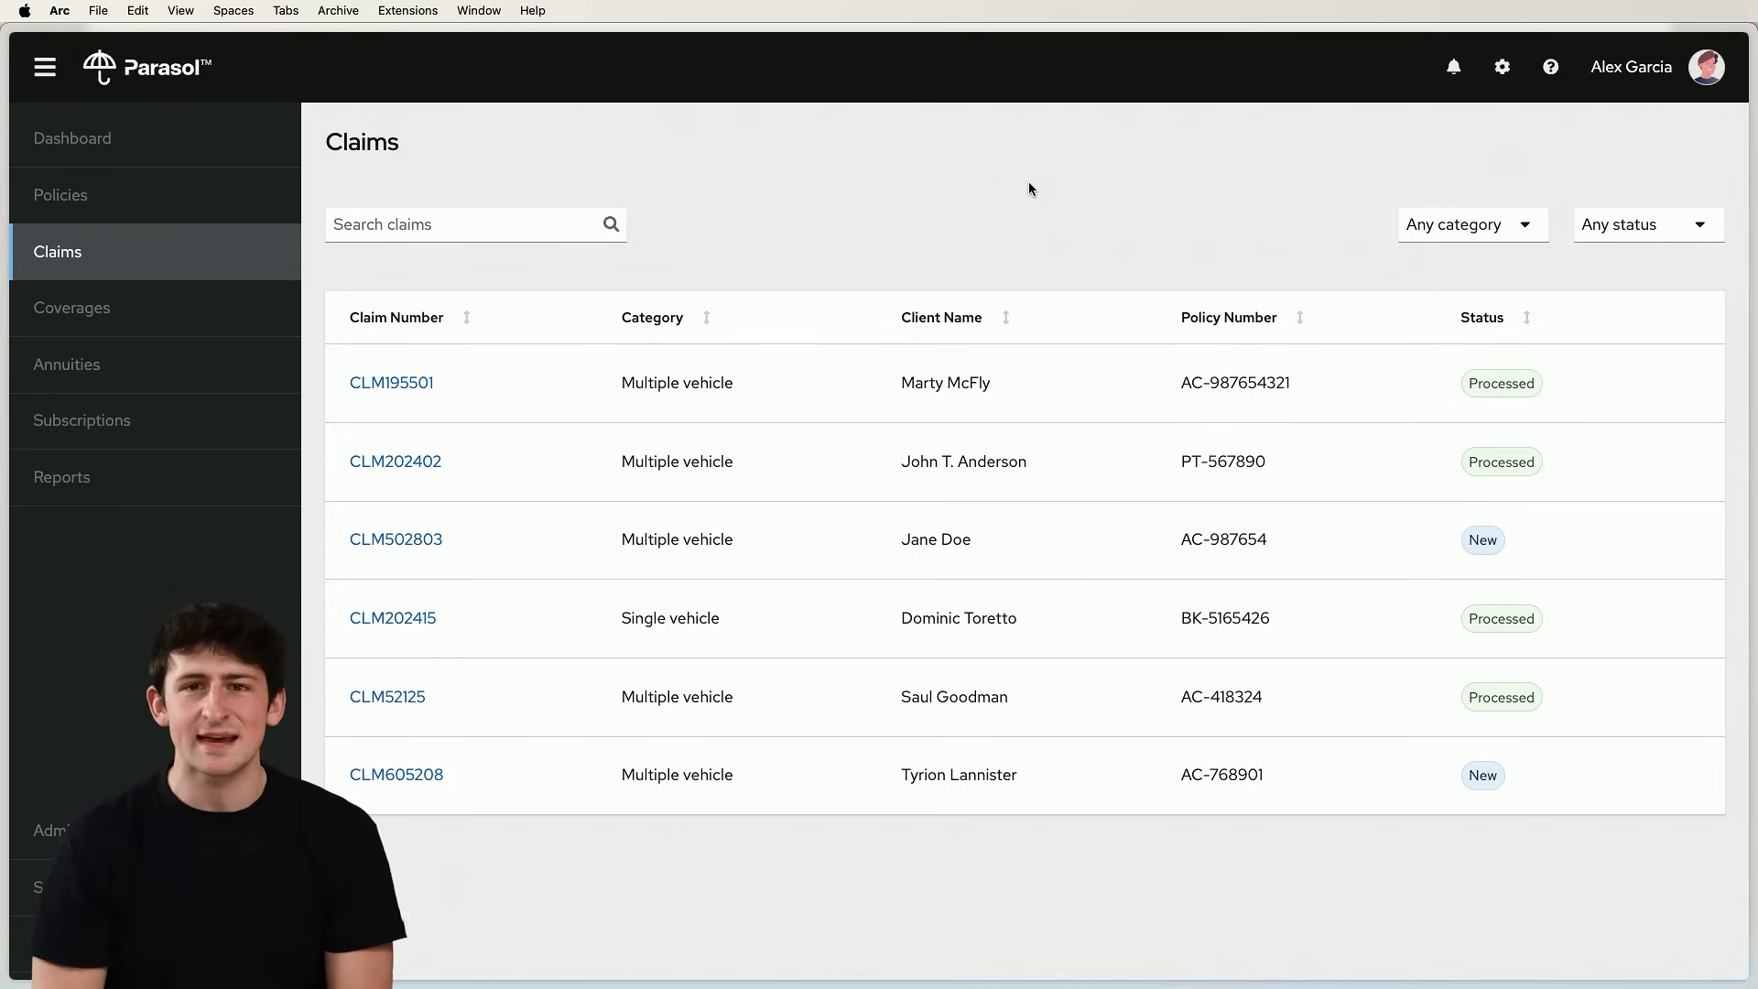
# Select CLM195501 in the Claims table and open the Parasol Assistant bubble.
pyautogui.click(391, 382)
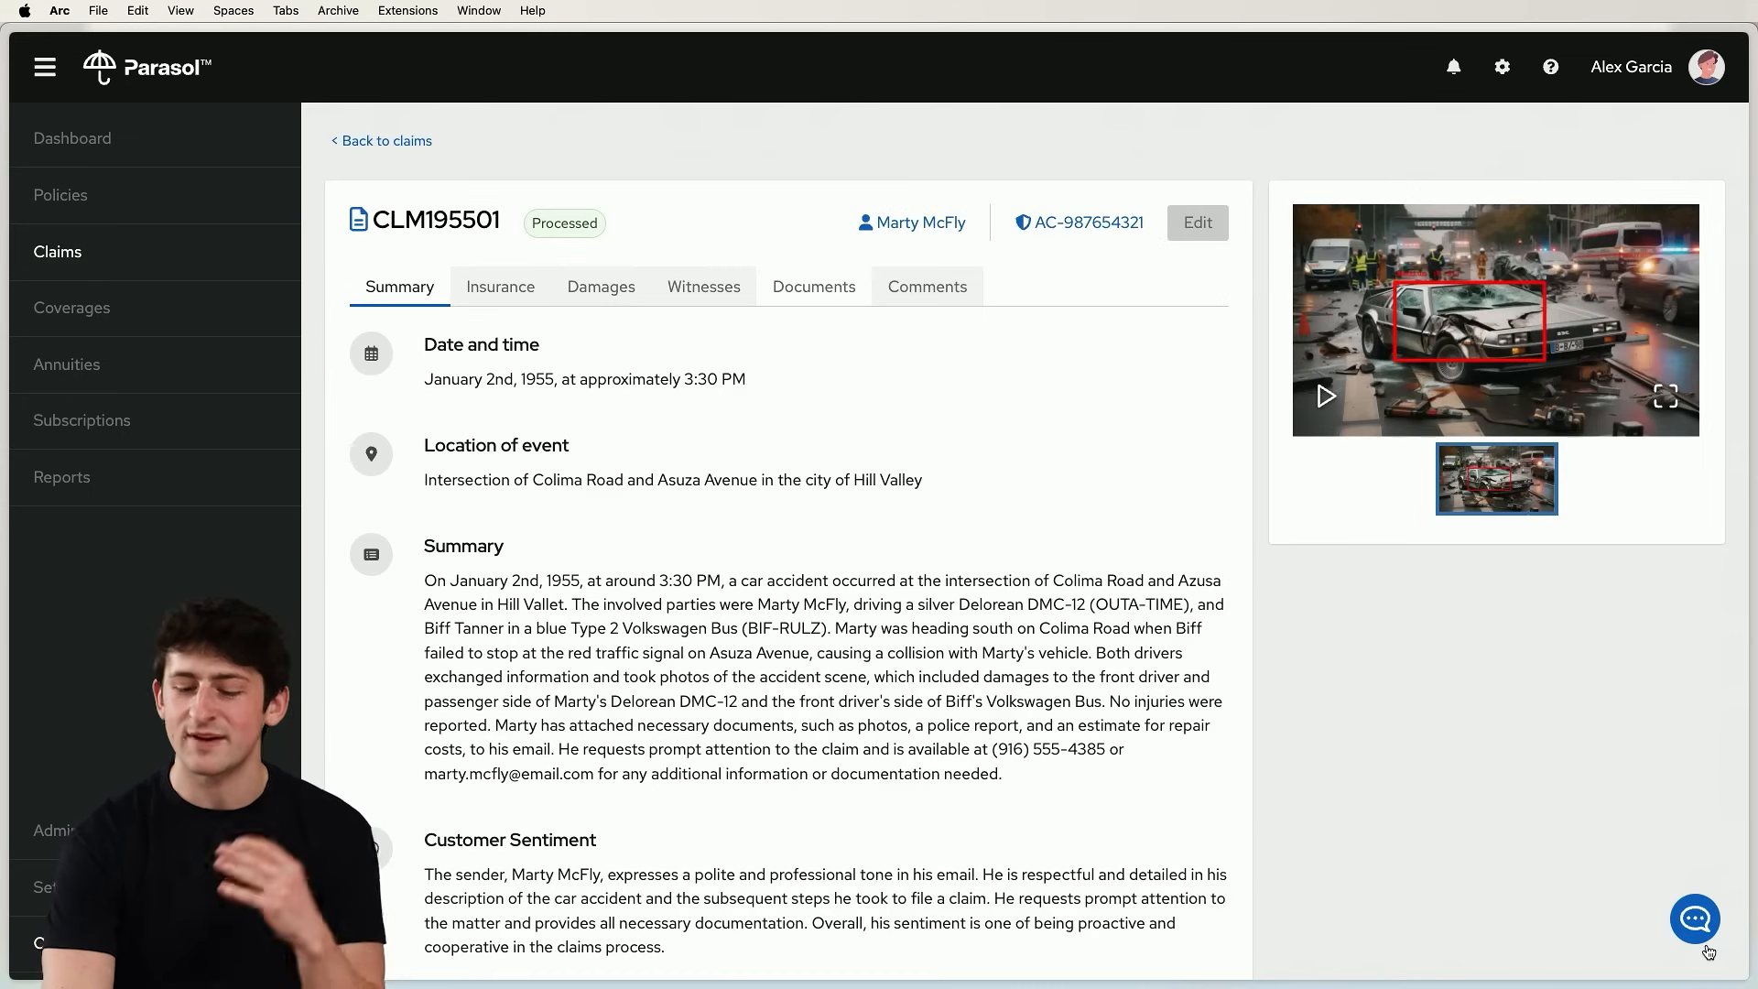
pyautogui.click(1695, 919)
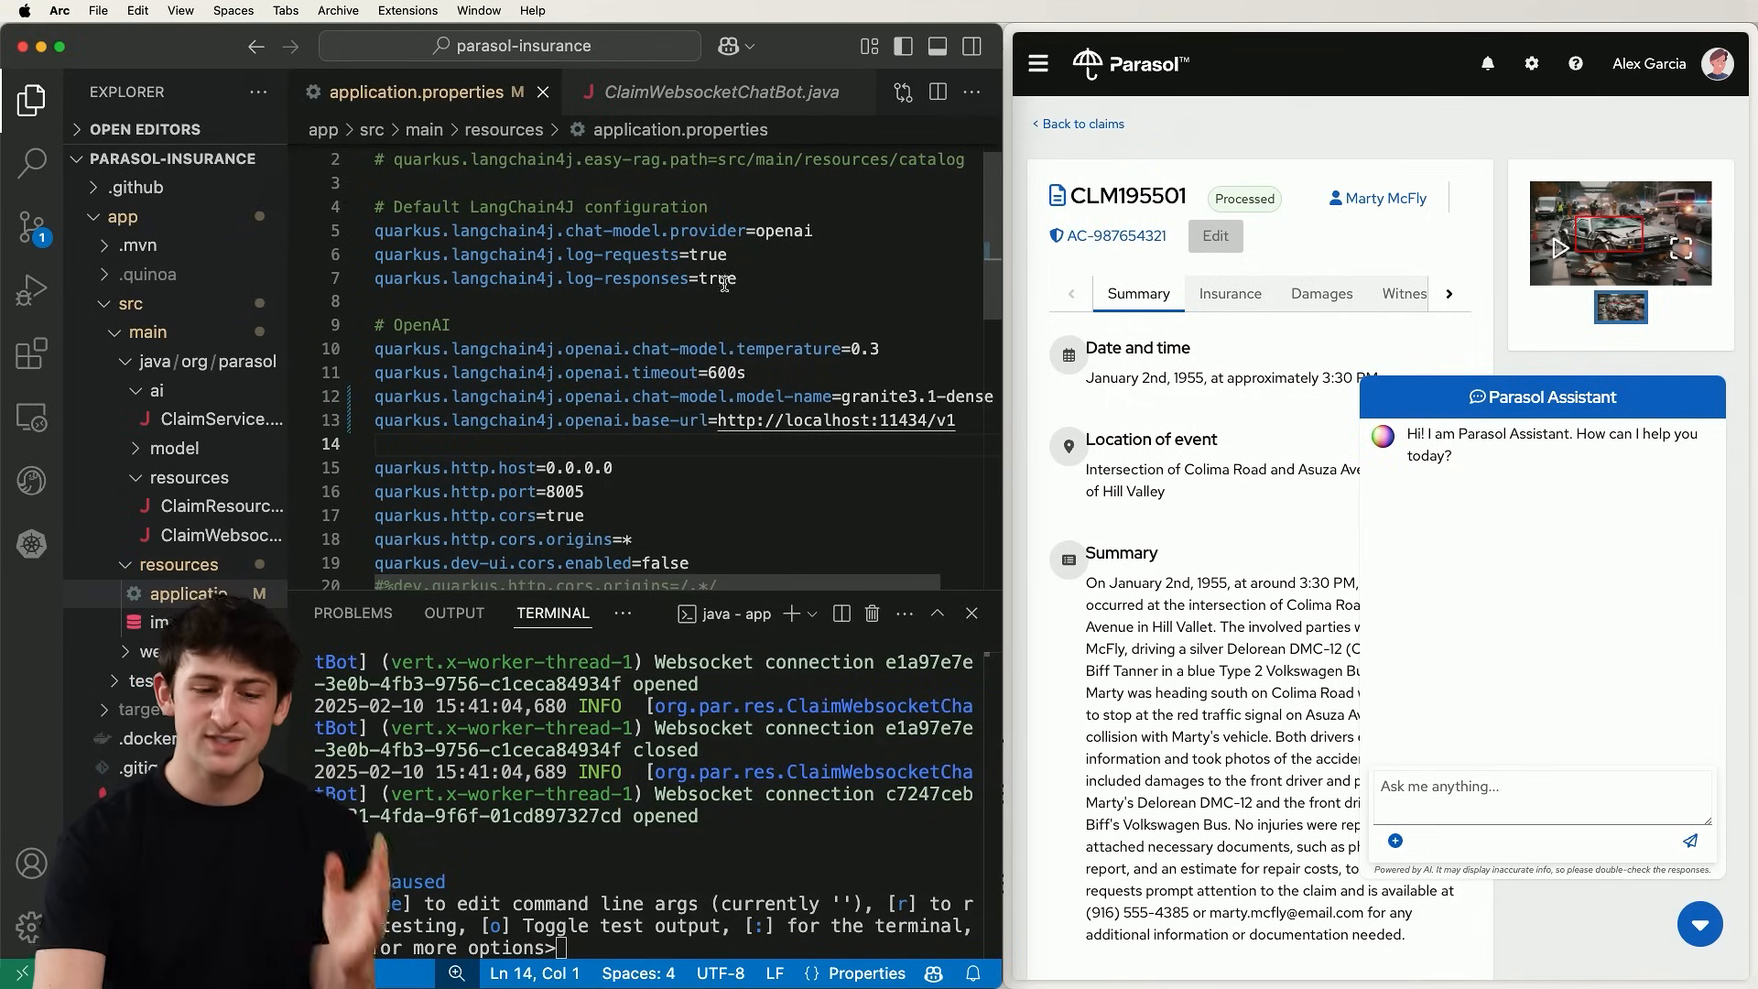
# Review ClaimWebsocketChatBot.java and application.properties, then send 'Please summarize the claim details'.
pyautogui.click(694, 92)
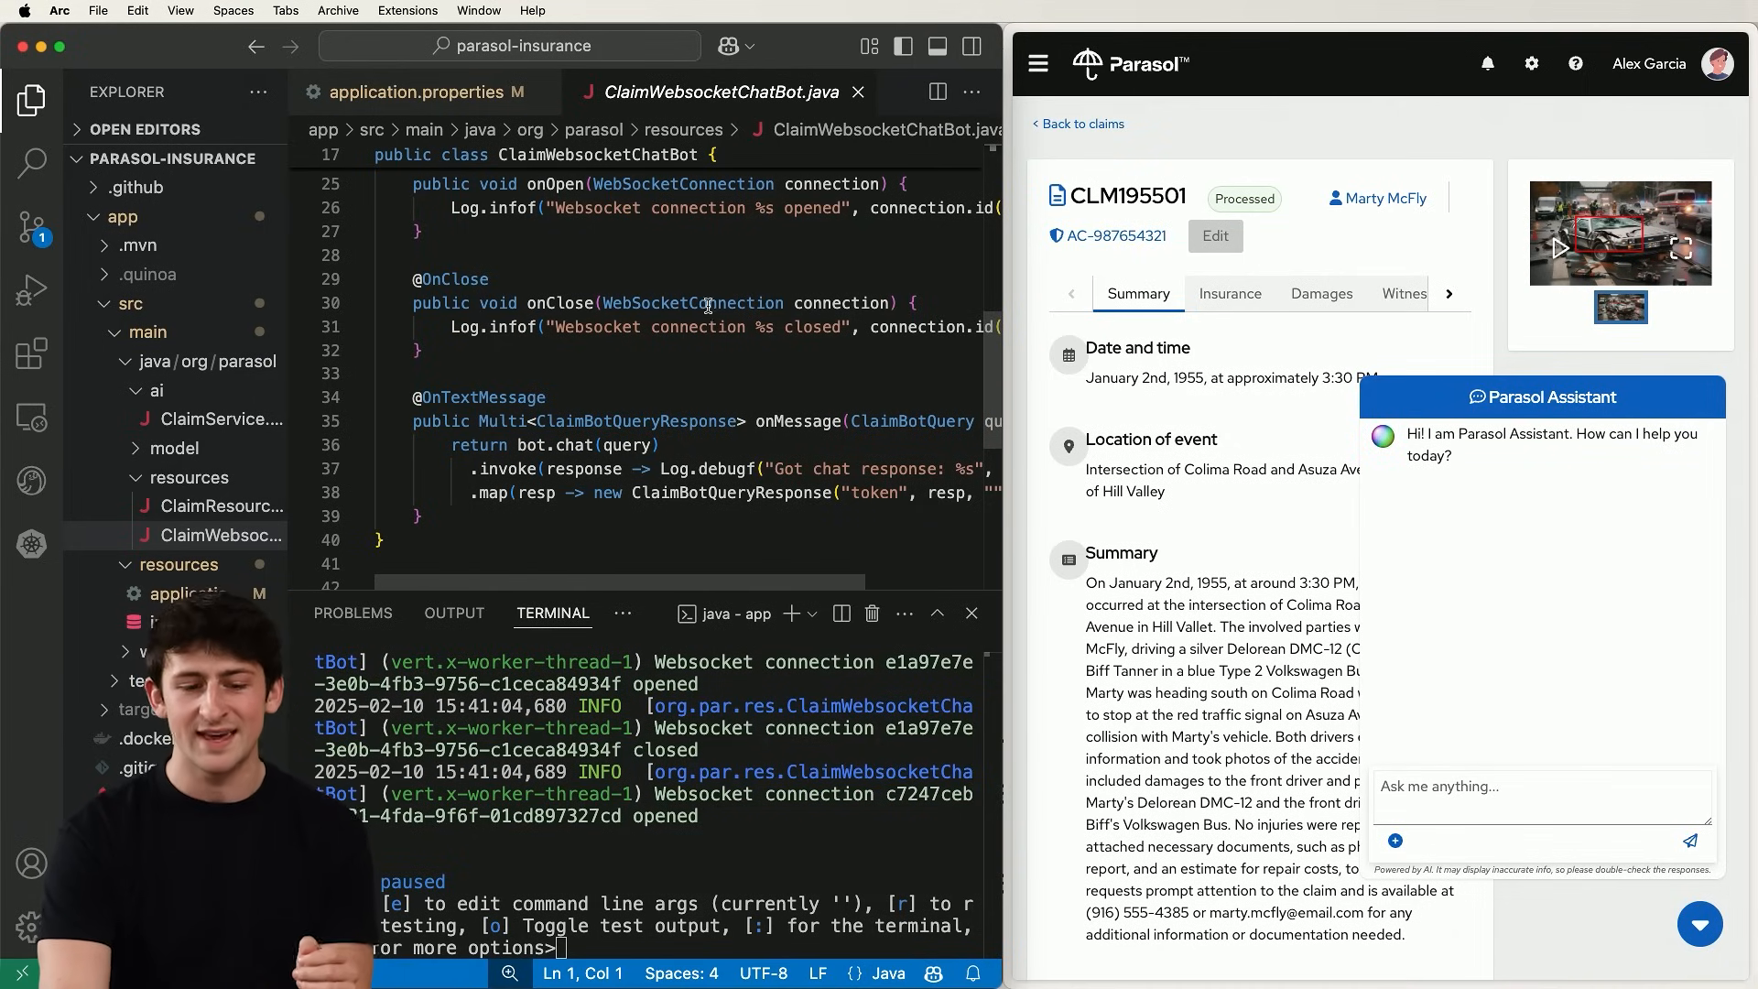
pyautogui.moveTo(420, 92)
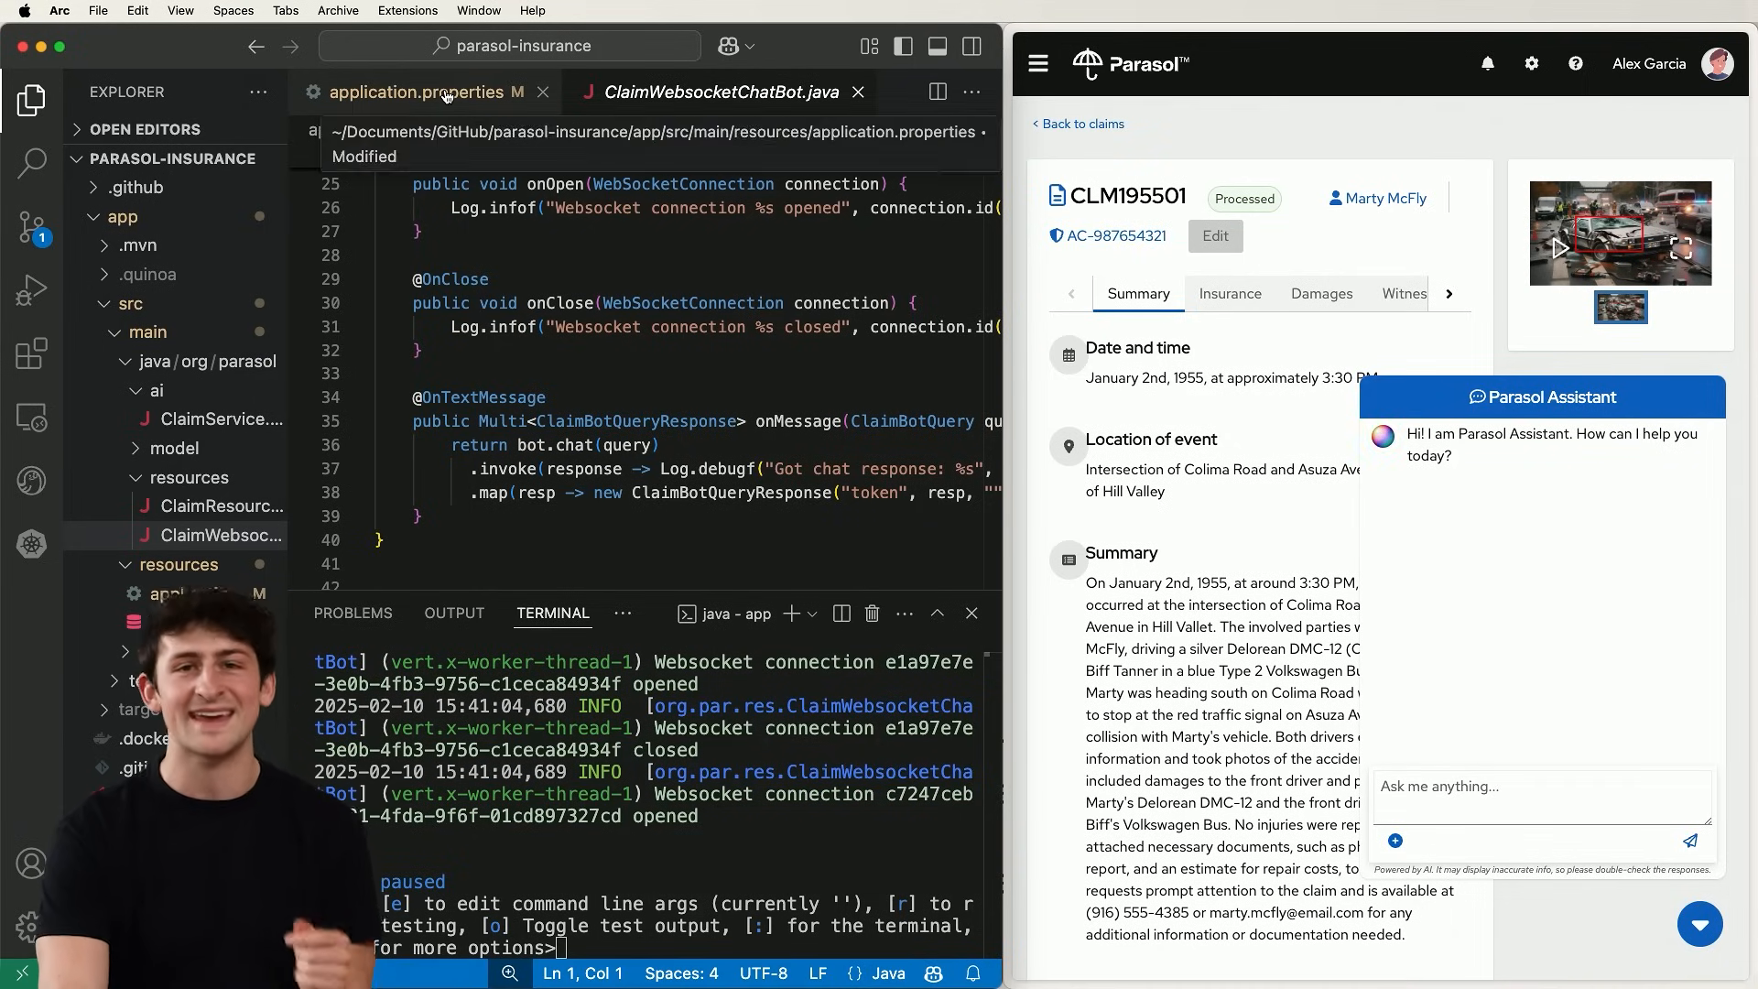
pyautogui.click(420, 91)
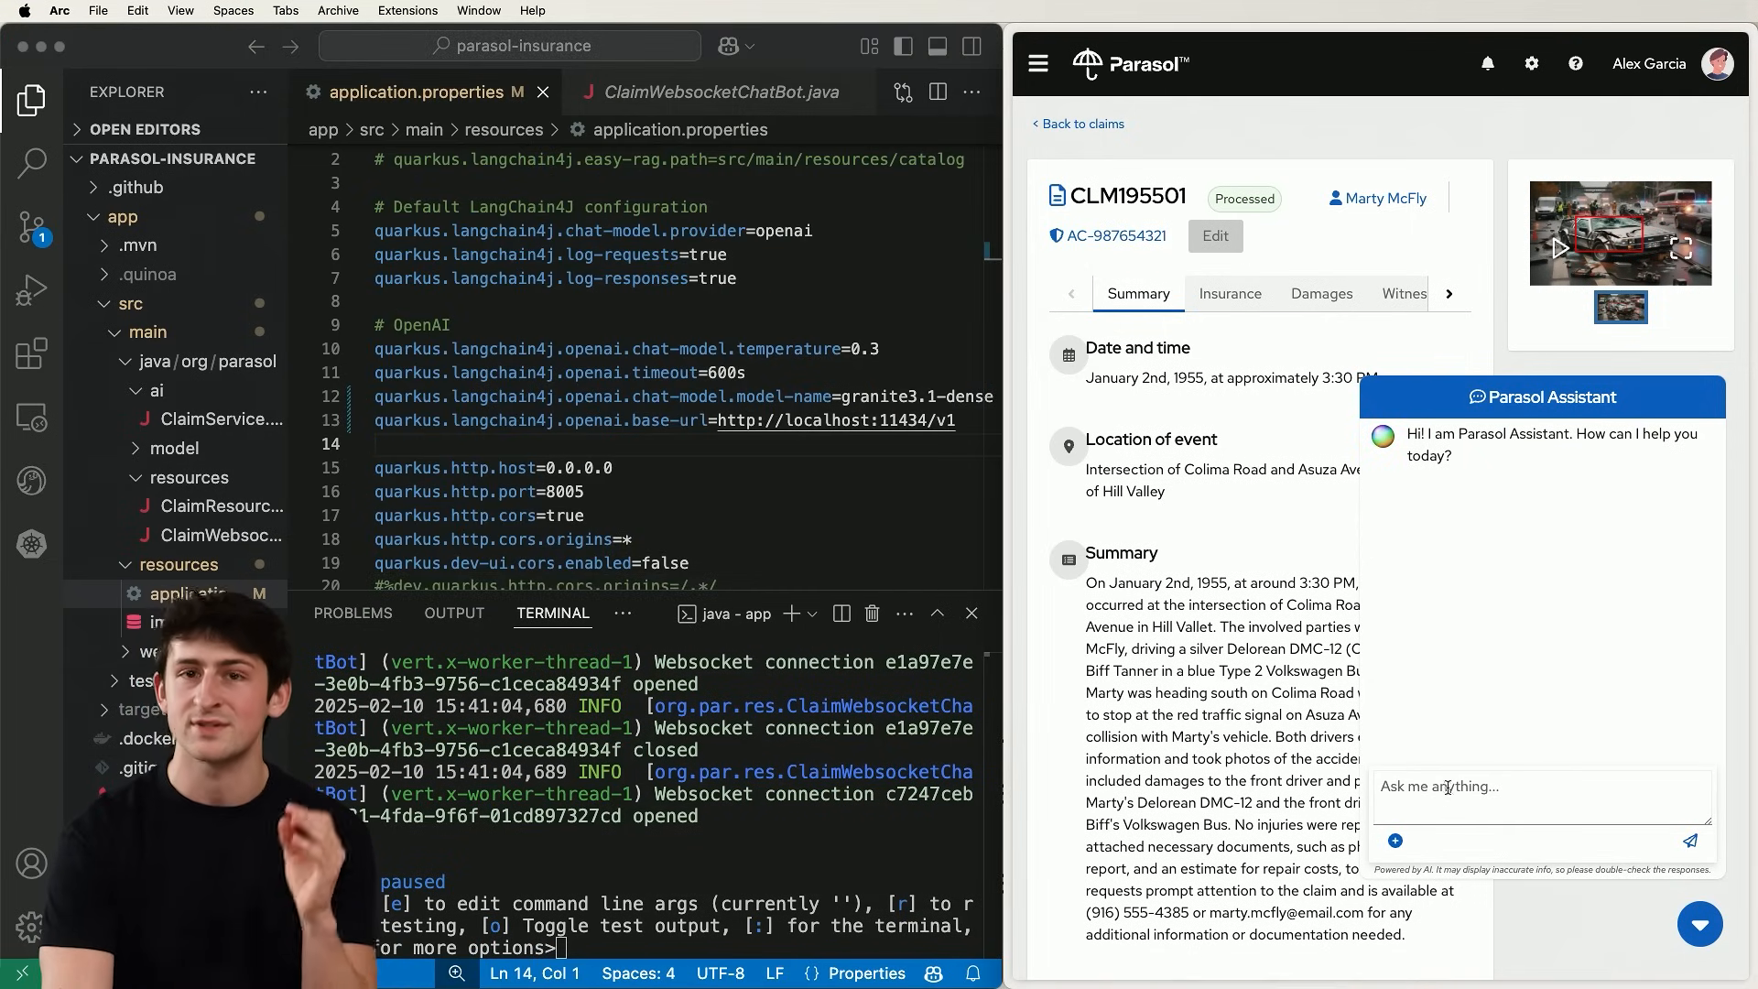
pyautogui.click(1542, 785)
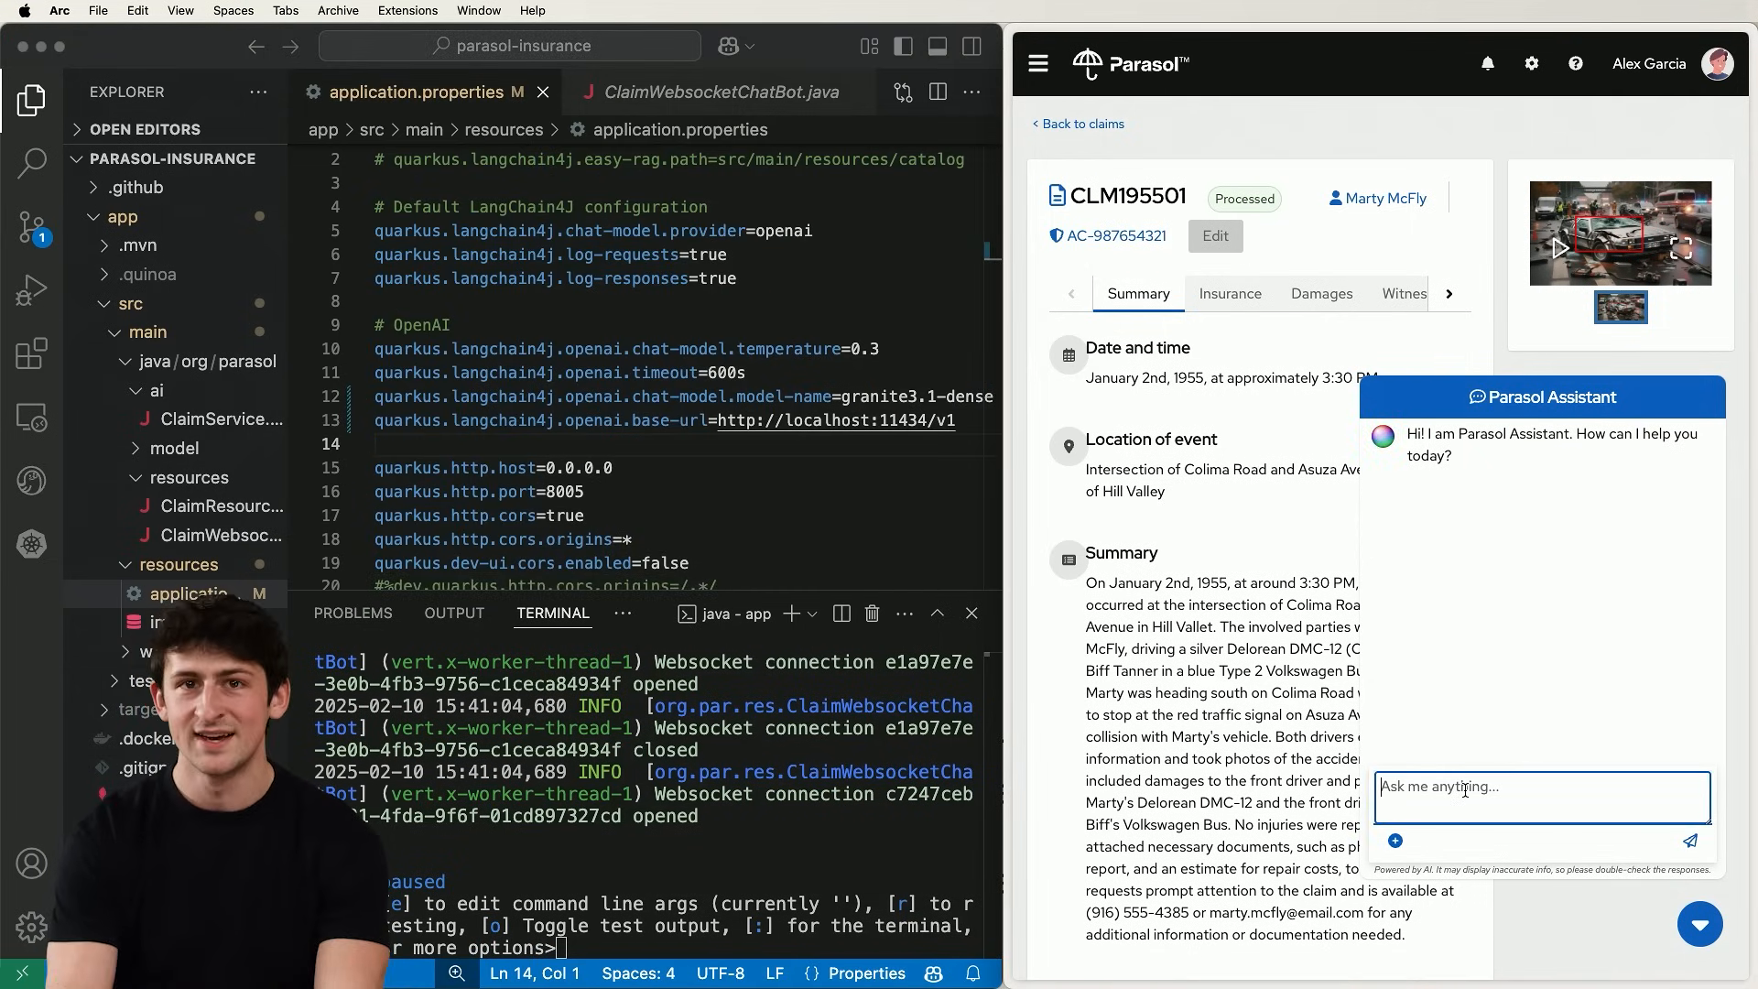
pyautogui.write('Please summarize the claim details')
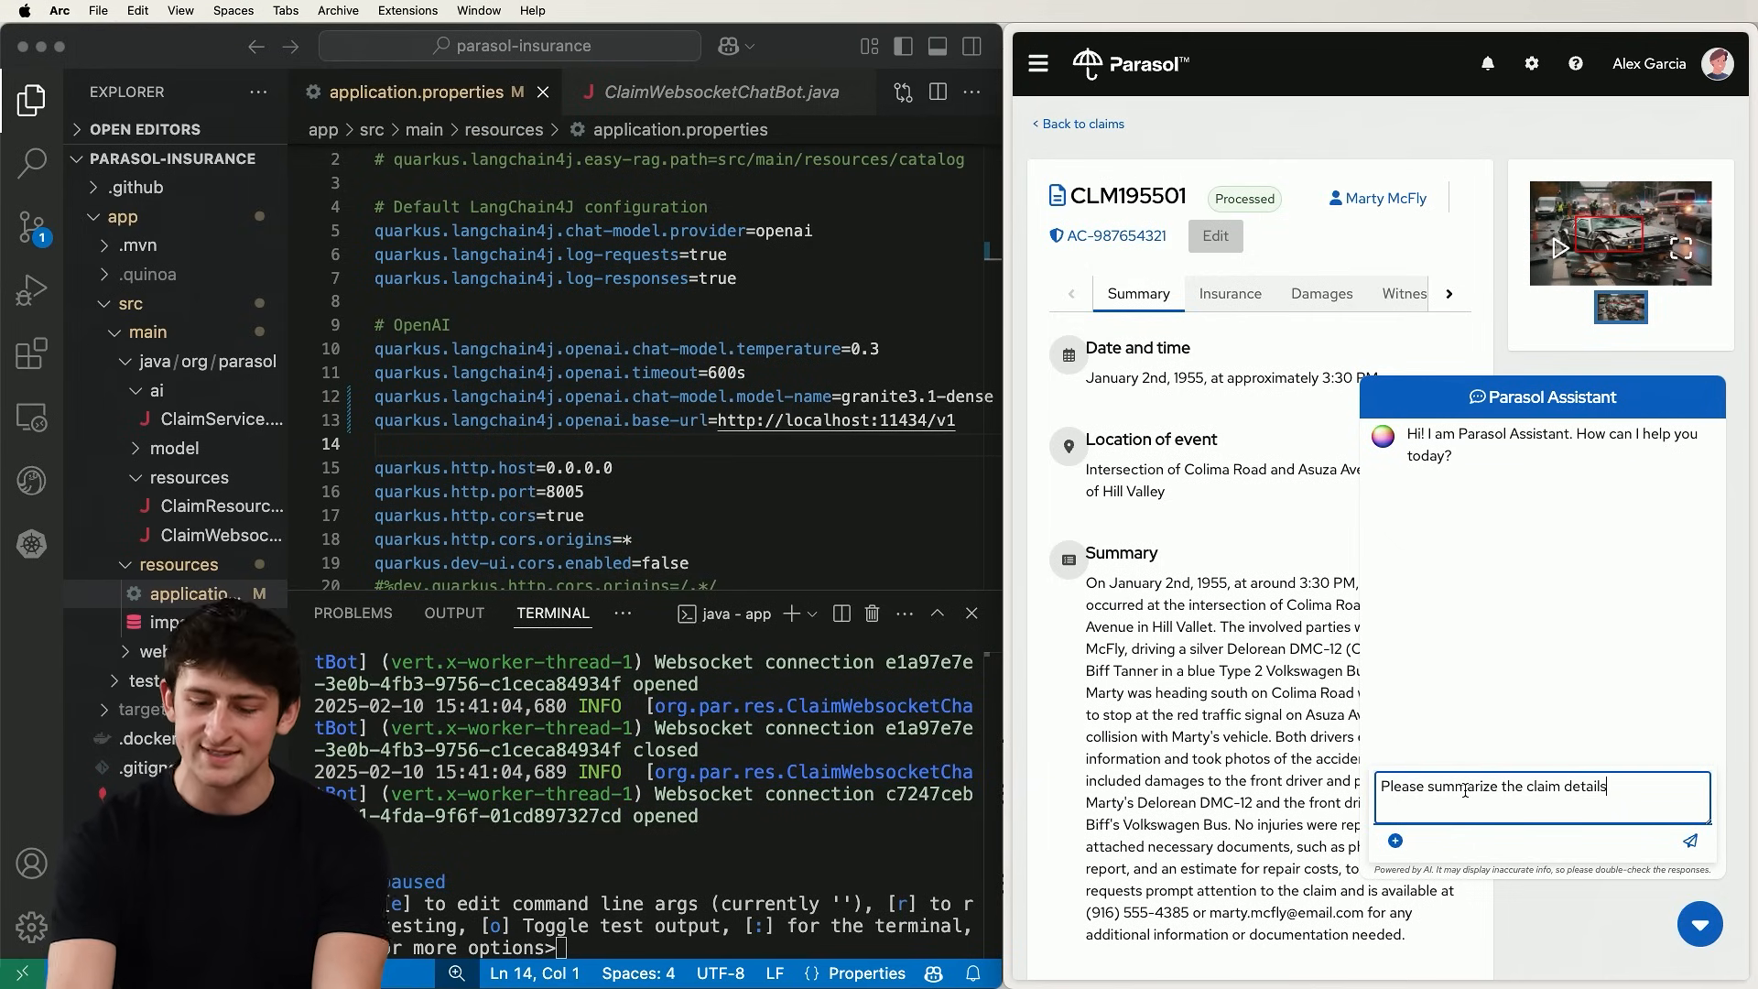
pyautogui.click(1687, 840)
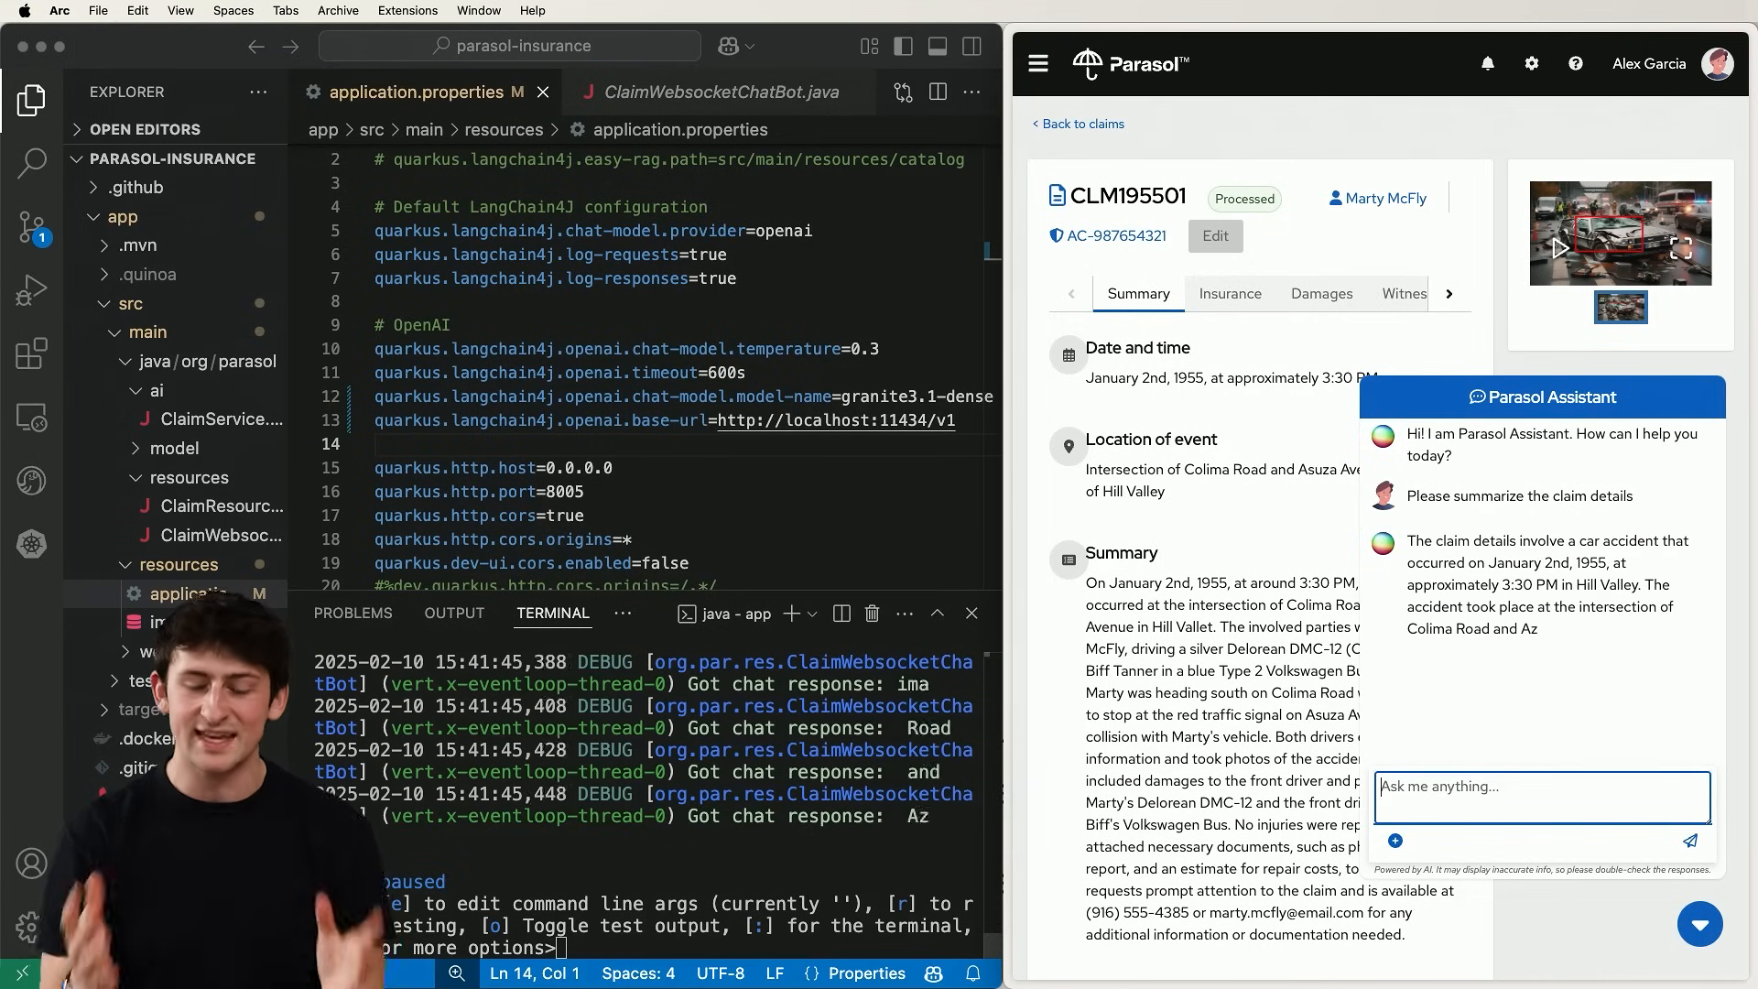